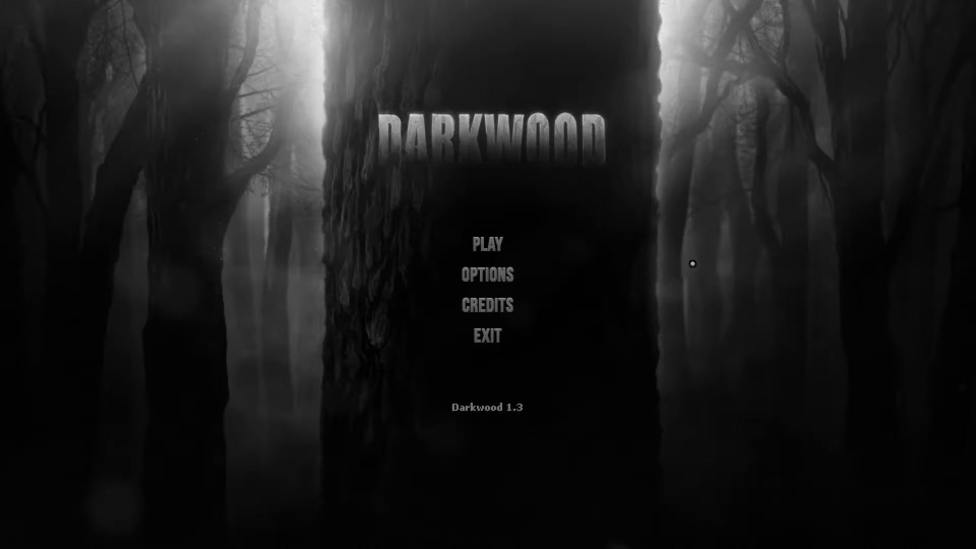
Start a new game from the main menu with Normal difficulty, prologue kept and Indiegogo content on.
click(487, 243)
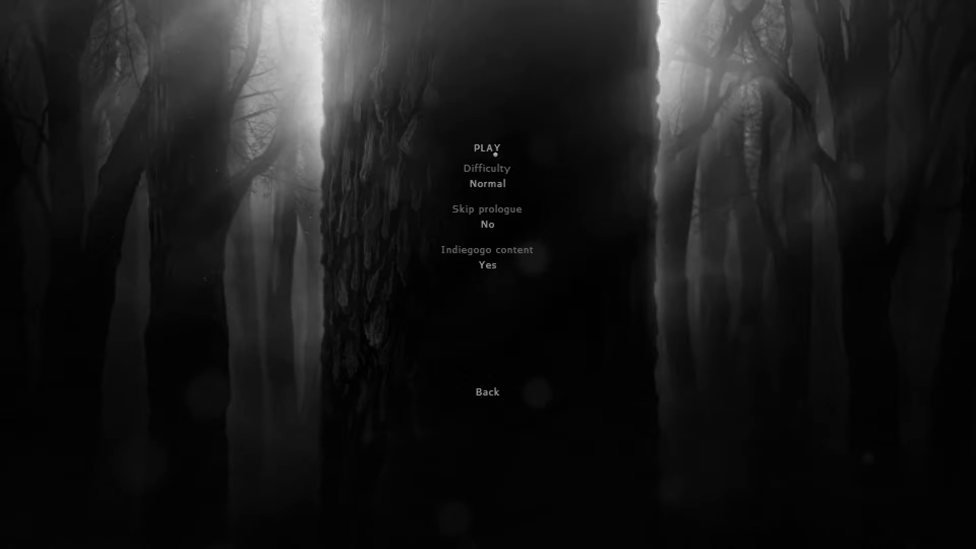
click(487, 149)
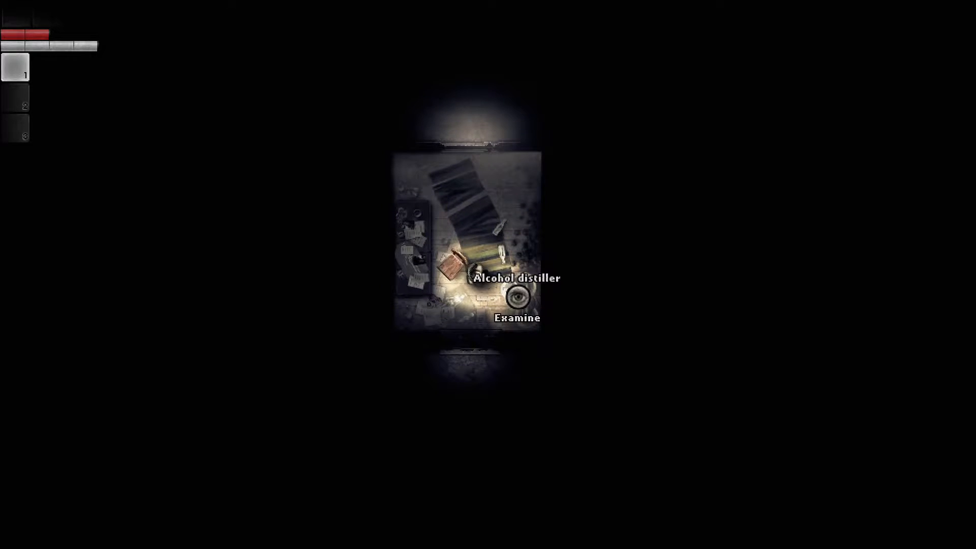
Examine the alcohol distiller, stash the pills in inventory, close the notepad and examine the medical notes.
click(515, 299)
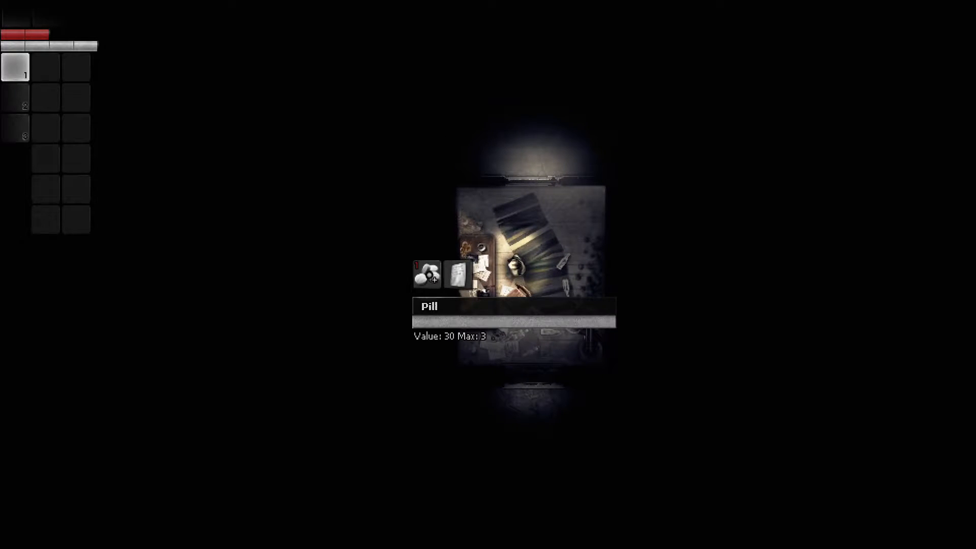
drag(426, 274, 46, 92)
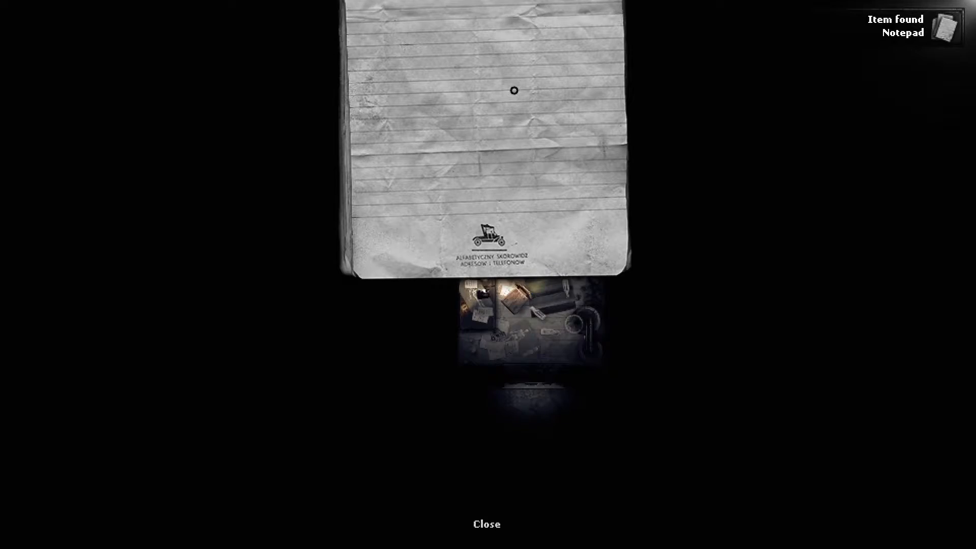
click(486, 522)
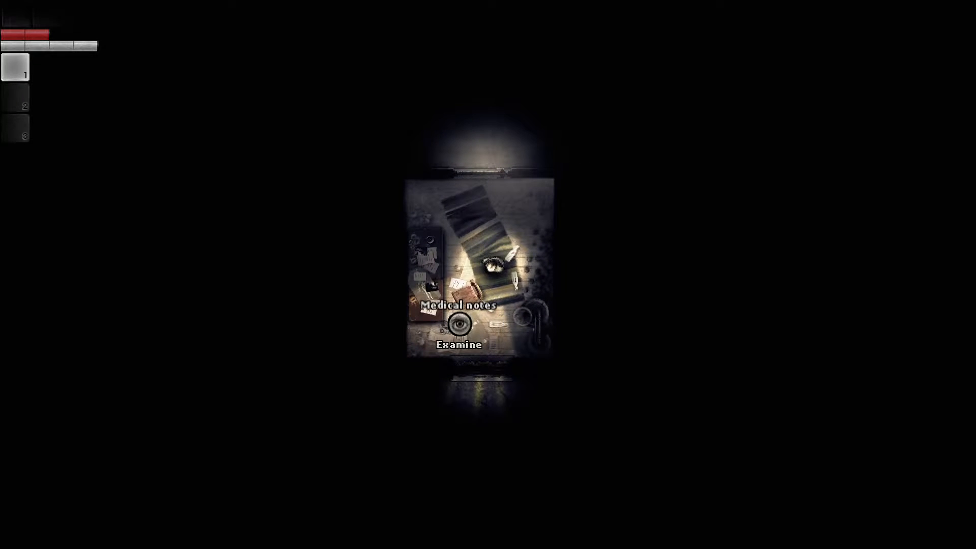
click(460, 325)
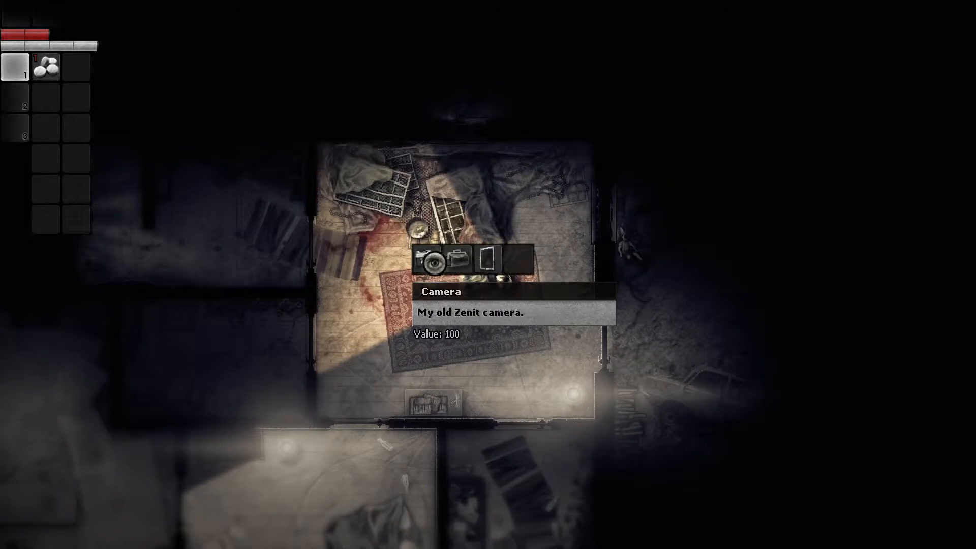
Resume play from the pause menu and walk over to the metal door.
click(436, 259)
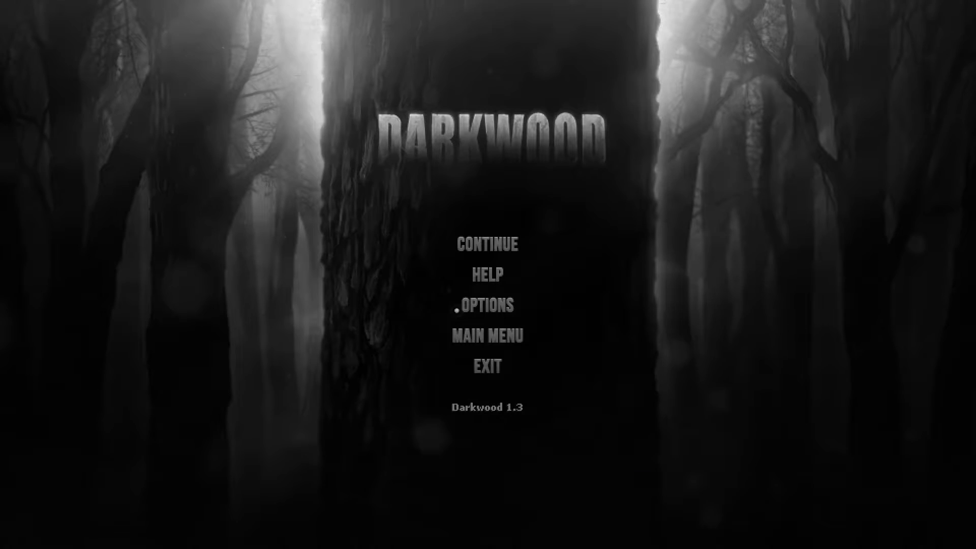
click(487, 244)
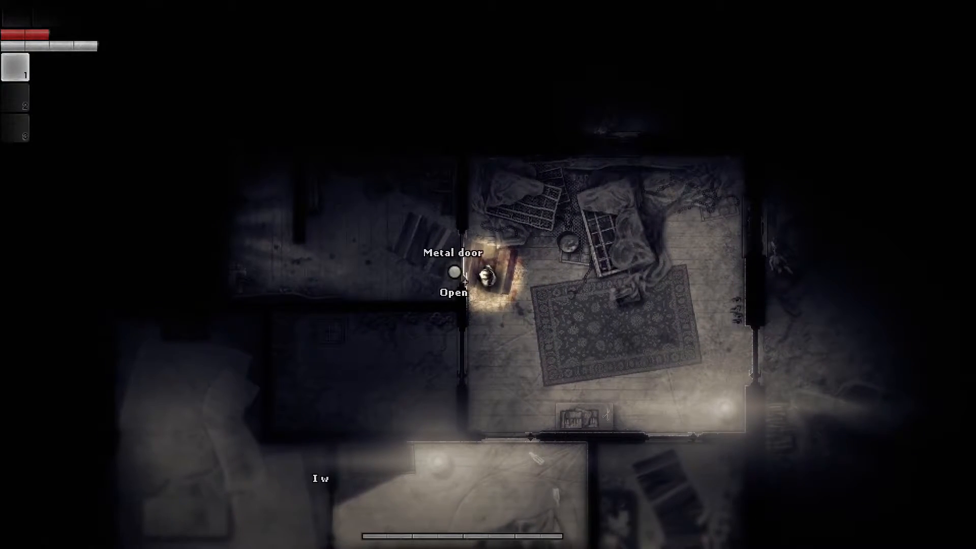
Go through the metal door, search the container and examine the table to reveal the surgical tools.
click(455, 272)
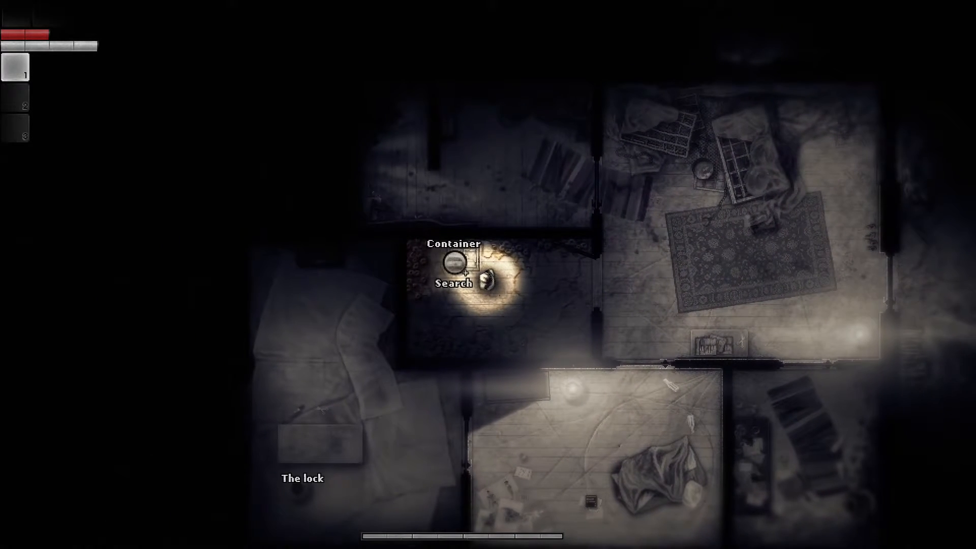
click(455, 275)
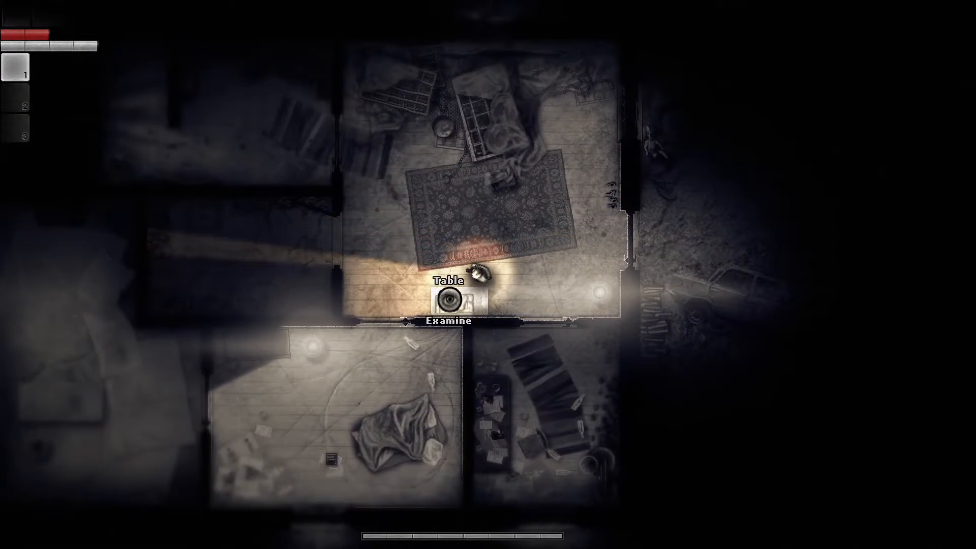
click(446, 305)
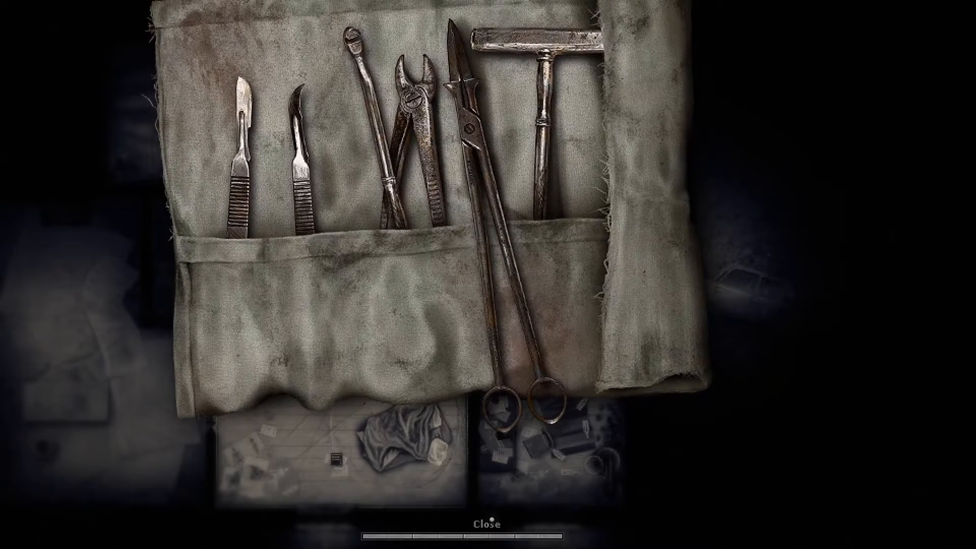
Examine the medical notes, then take the key and the medical book from the container.
click(488, 522)
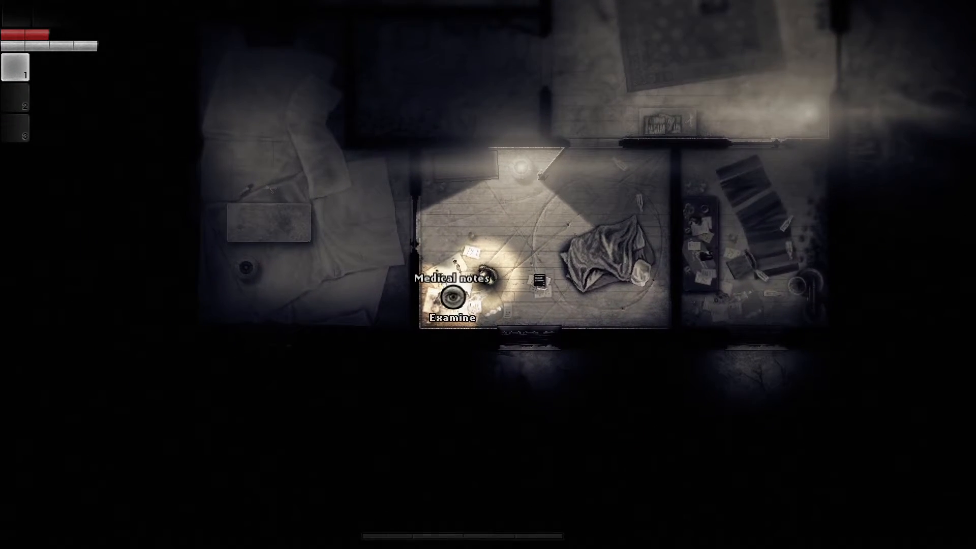
click(452, 299)
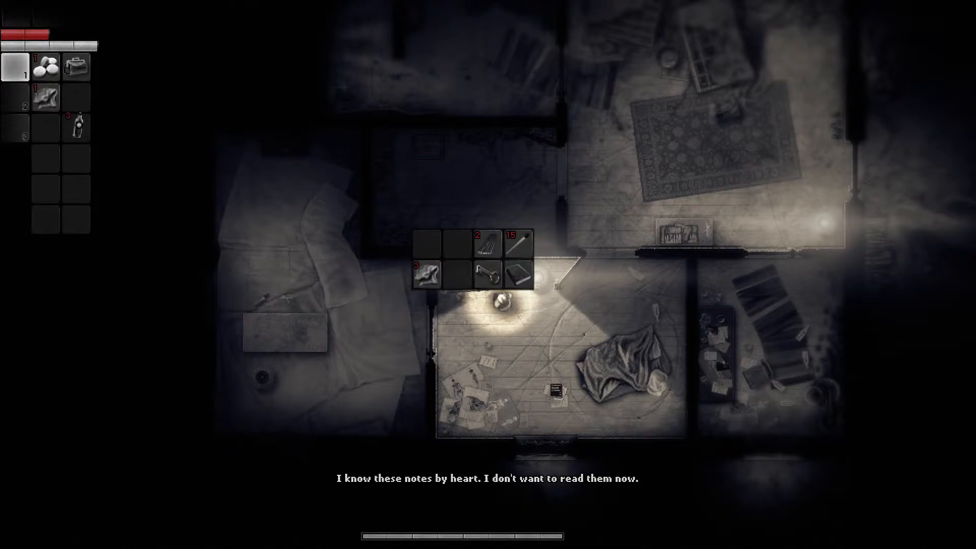
mouse_move(74, 98)
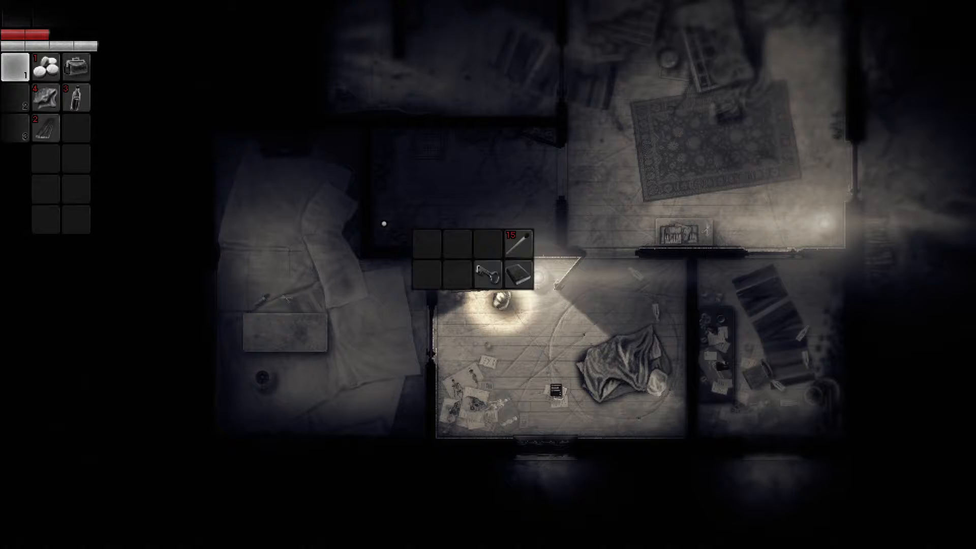
click(489, 274)
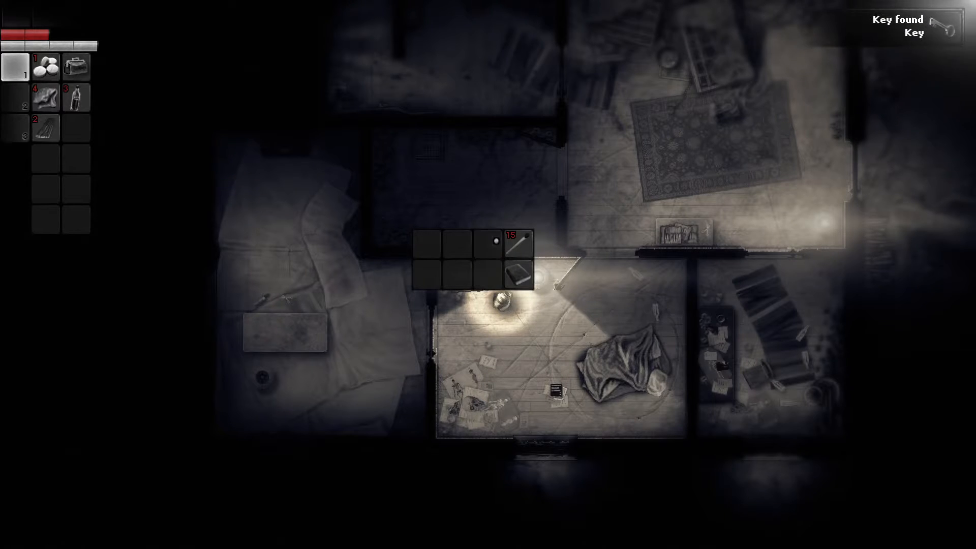
click(517, 272)
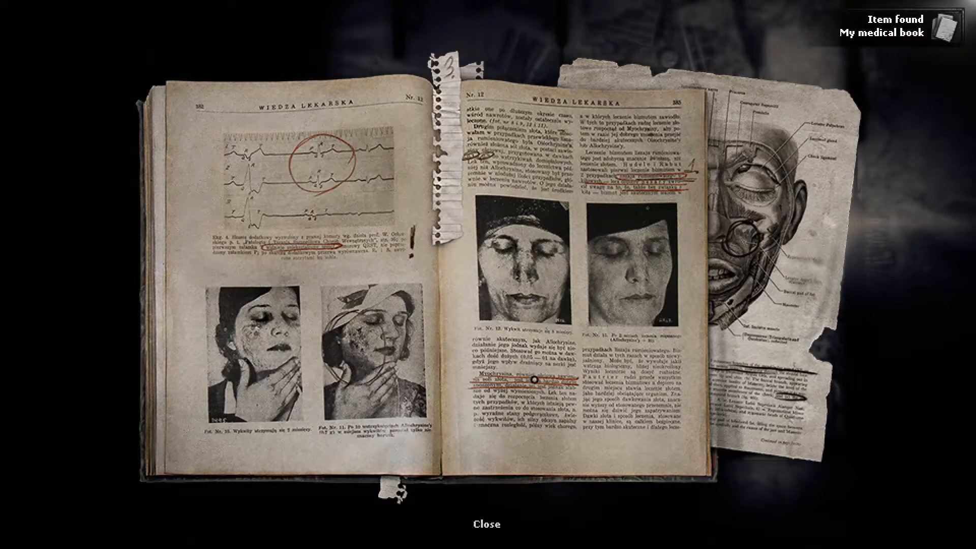
click(479, 521)
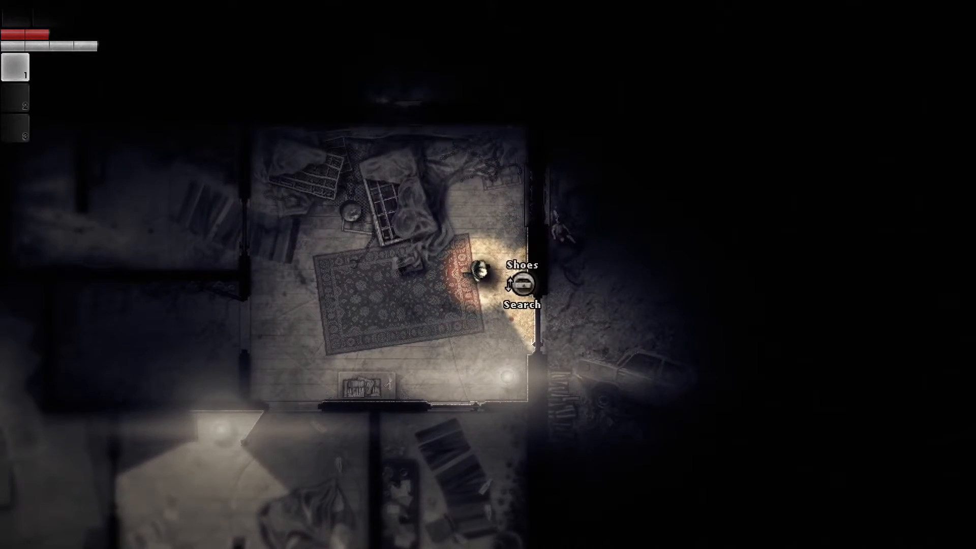
Search the pair of shoes, then unlock the wooden door with the key and step through it.
click(517, 286)
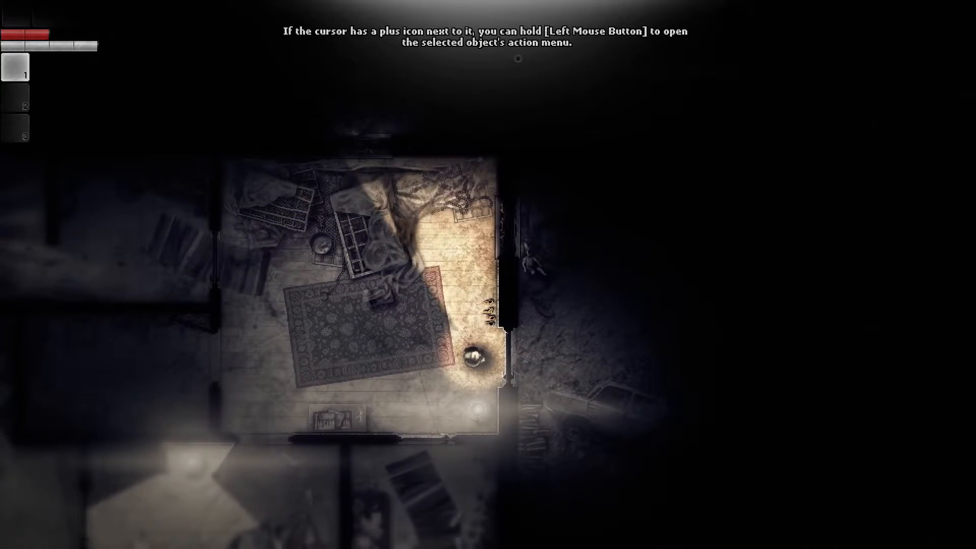
click(476, 361)
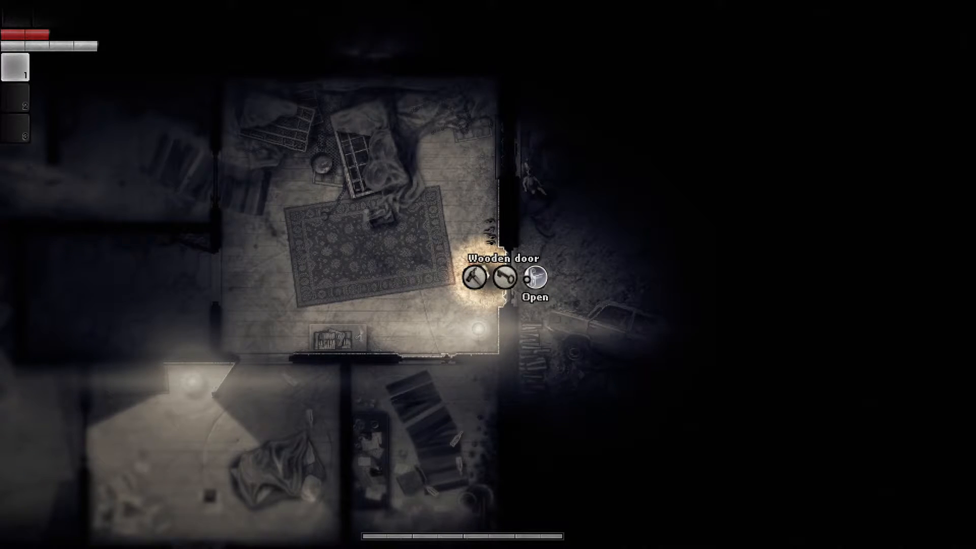
click(532, 280)
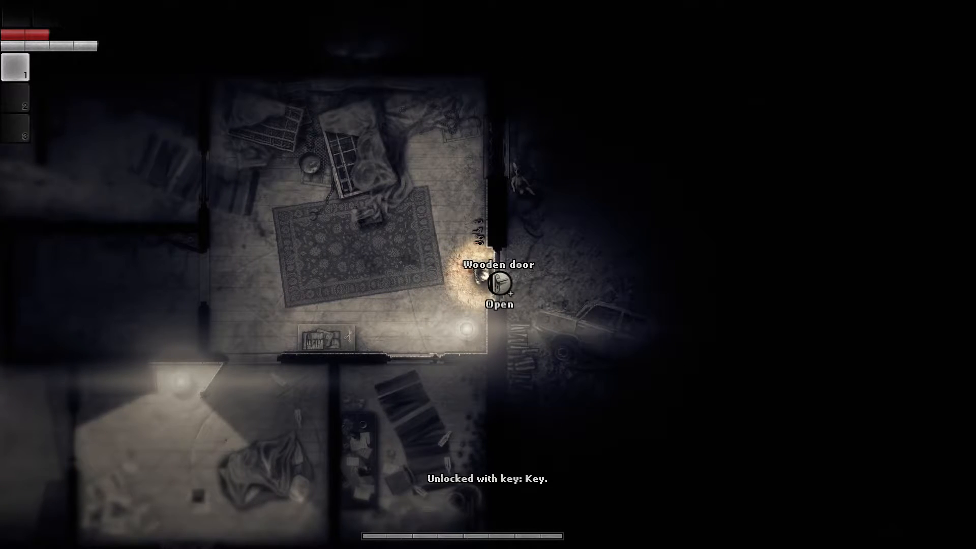
click(498, 285)
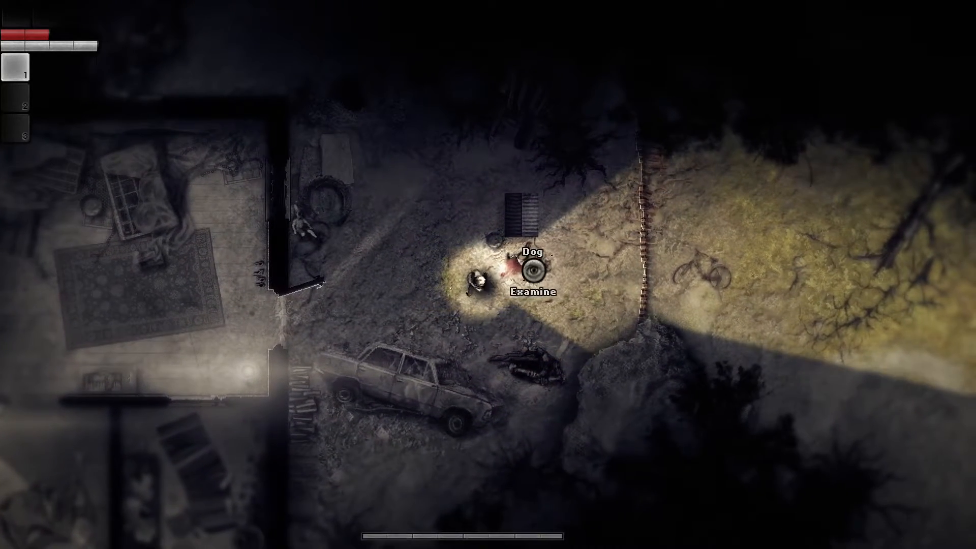
Examine the dog lying in the yard outside the house.
click(532, 293)
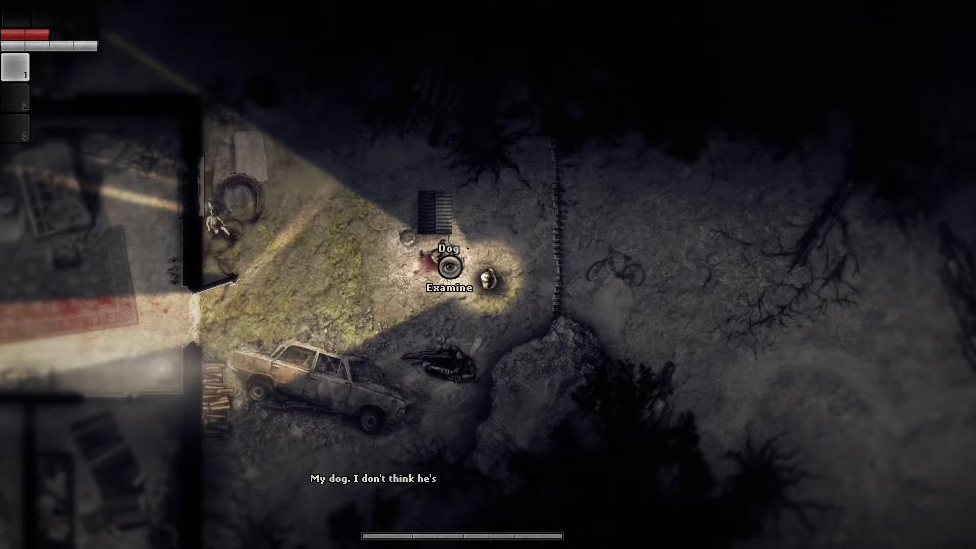
Walk away from the house along the path into the dead-tree forest.
click(447, 267)
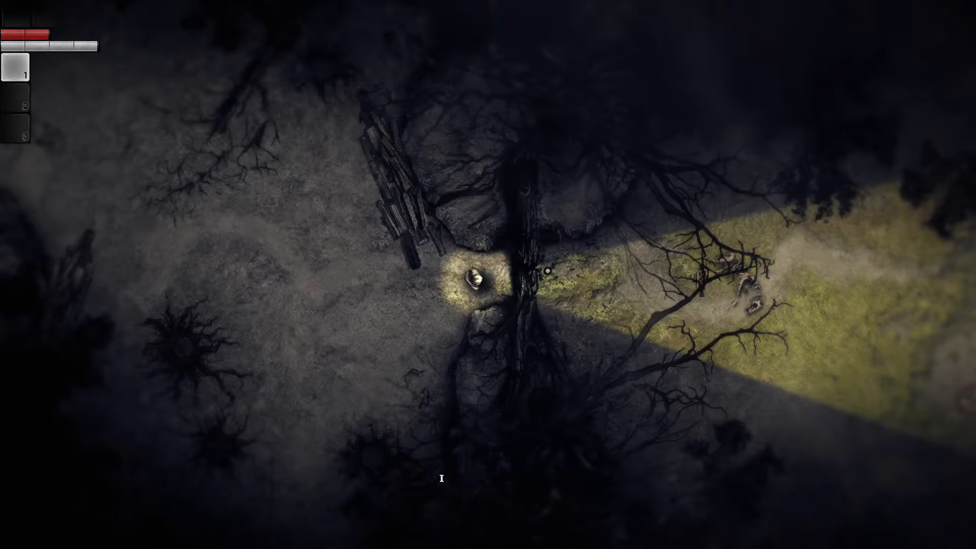
Cycle the hotbar slots, pause with Esc and enter the video settings.
key(2)
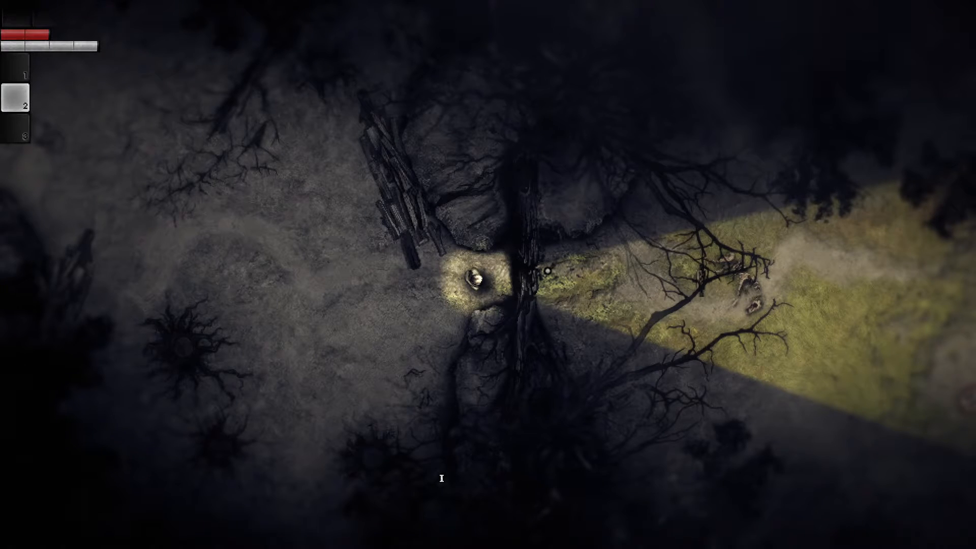
key(3)
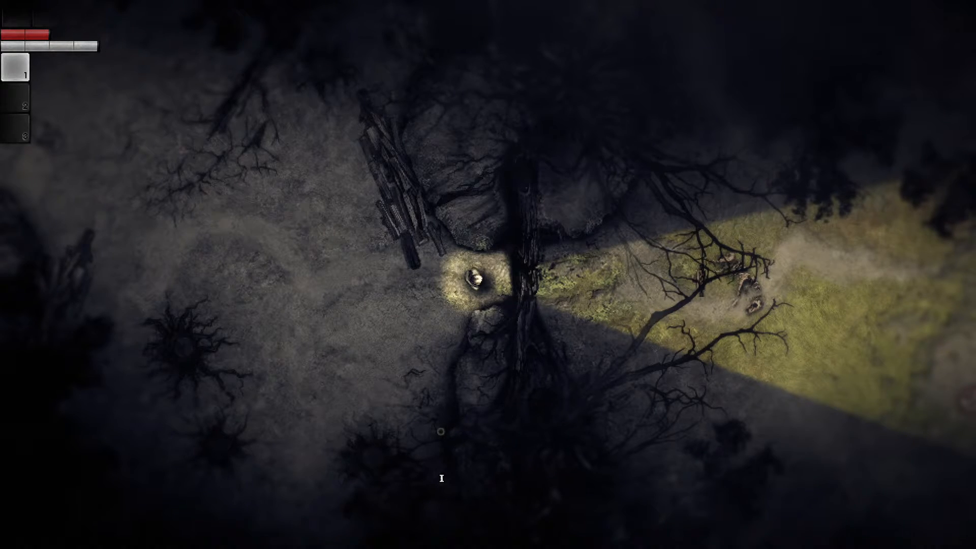
mouse_move(502, 262)
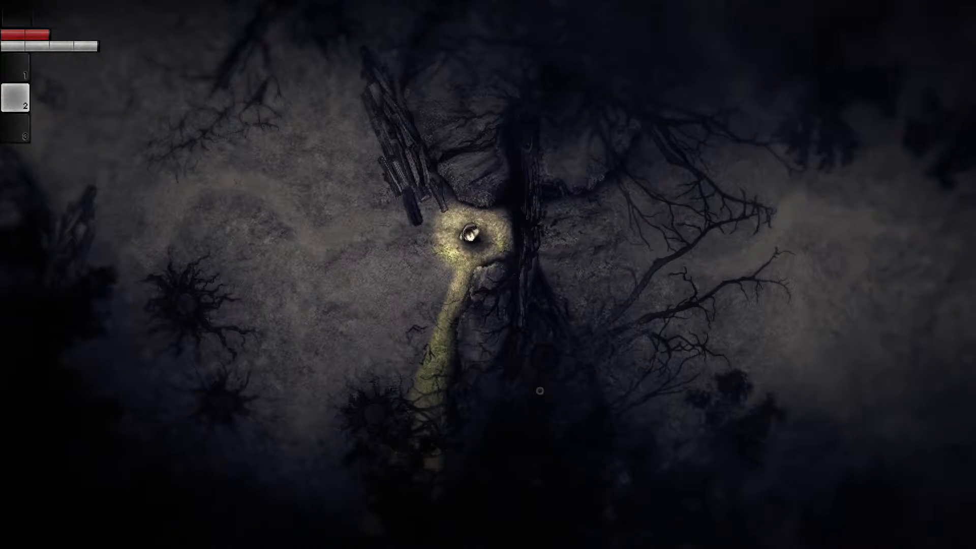
key(Escape)
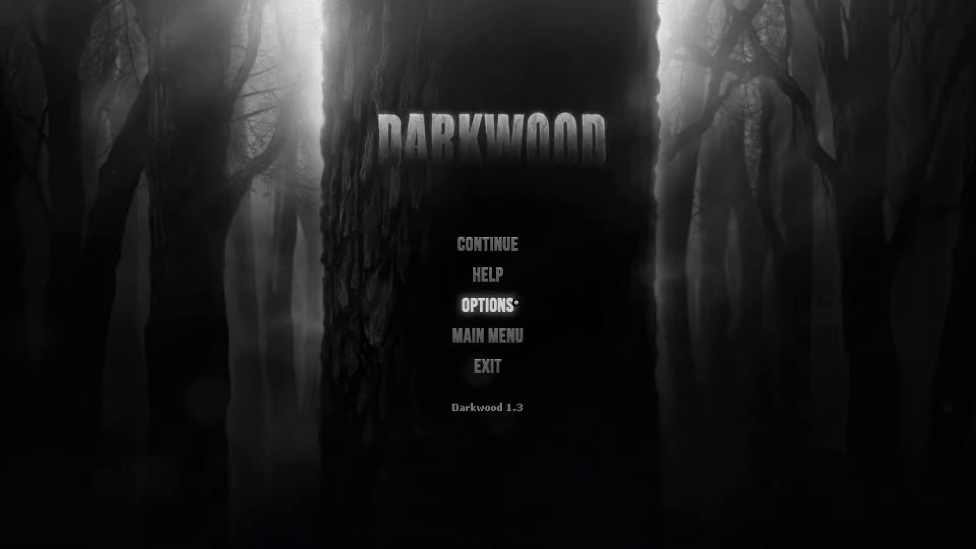
click(488, 305)
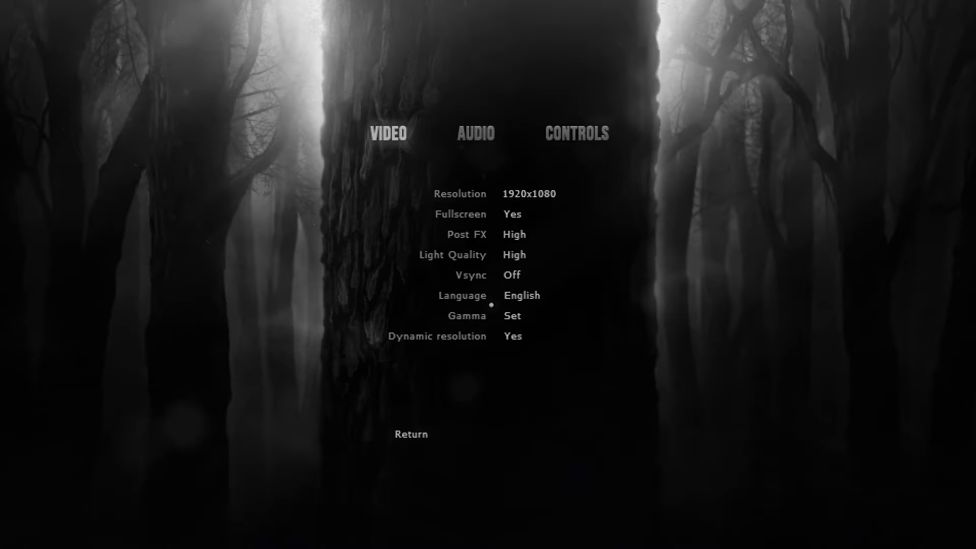
Show the Controls bindings and scroll down to the inventory, map, skill menu and journal keys.
click(576, 133)
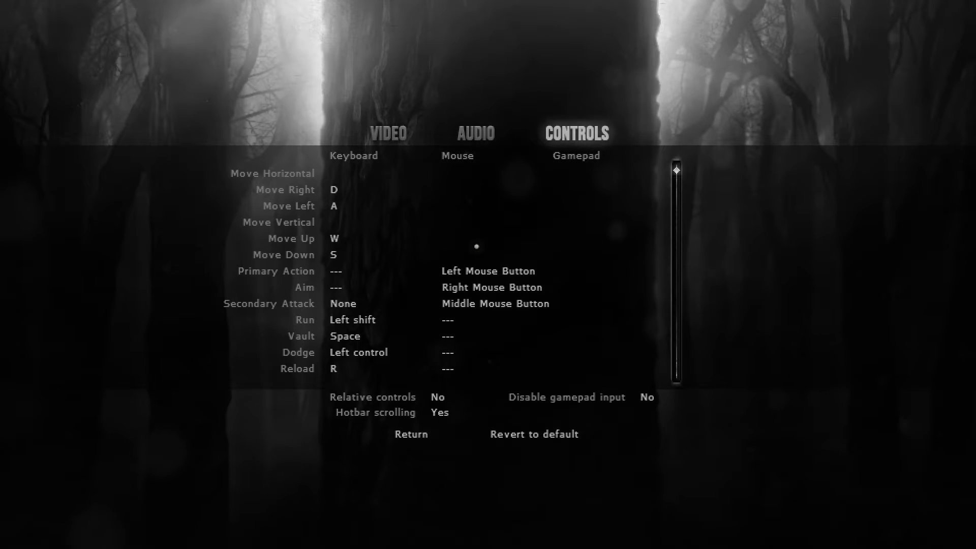
scroll(down, 3)
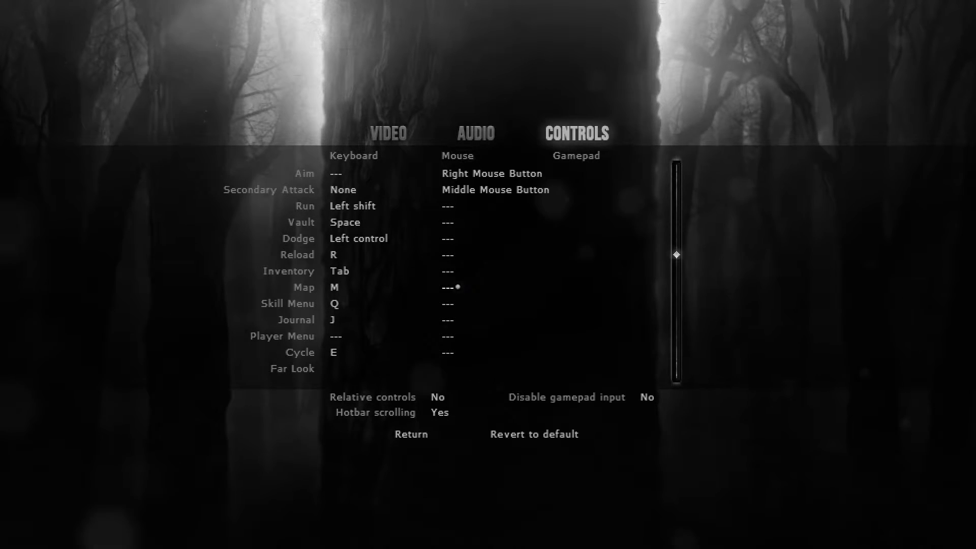
mouse_move(355, 306)
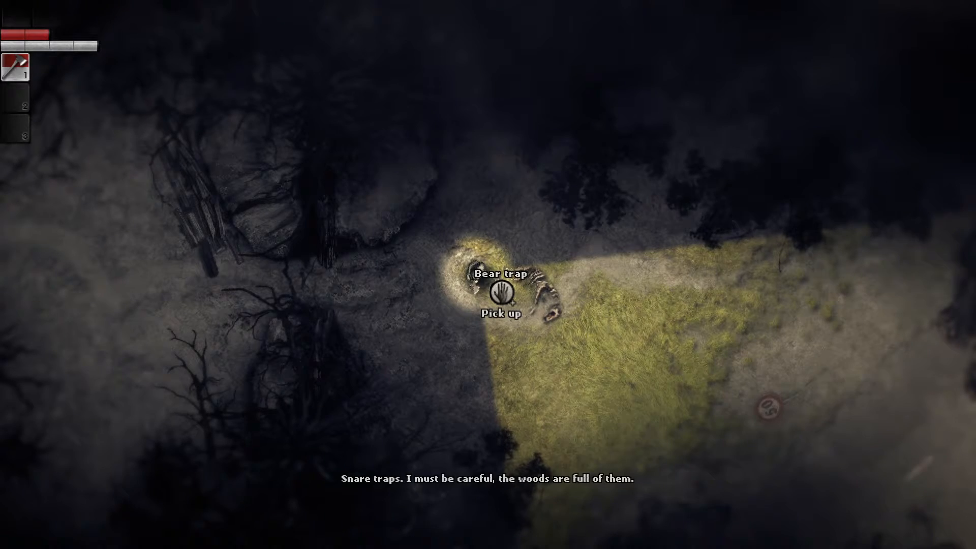
Collect the bear trap and search the dead cow before entering the dark woods.
click(501, 293)
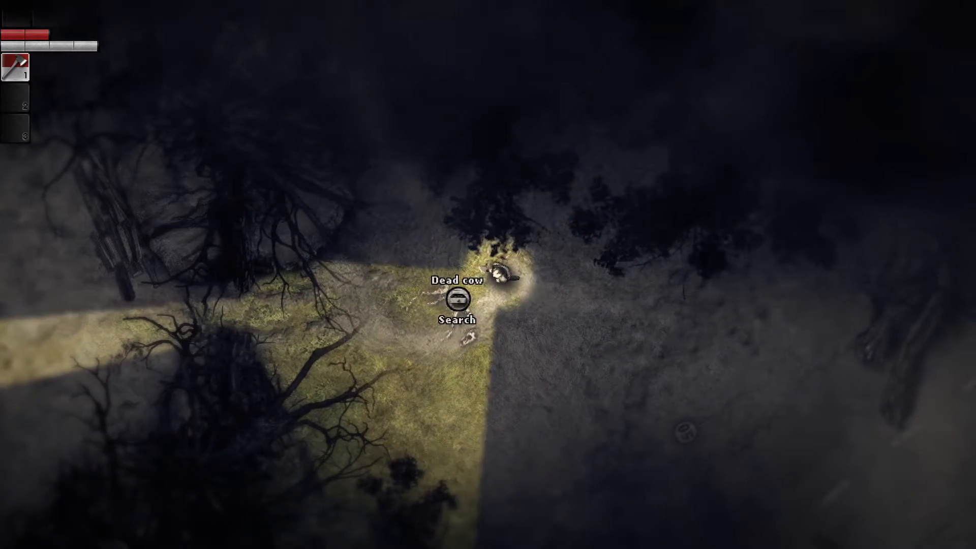
click(456, 304)
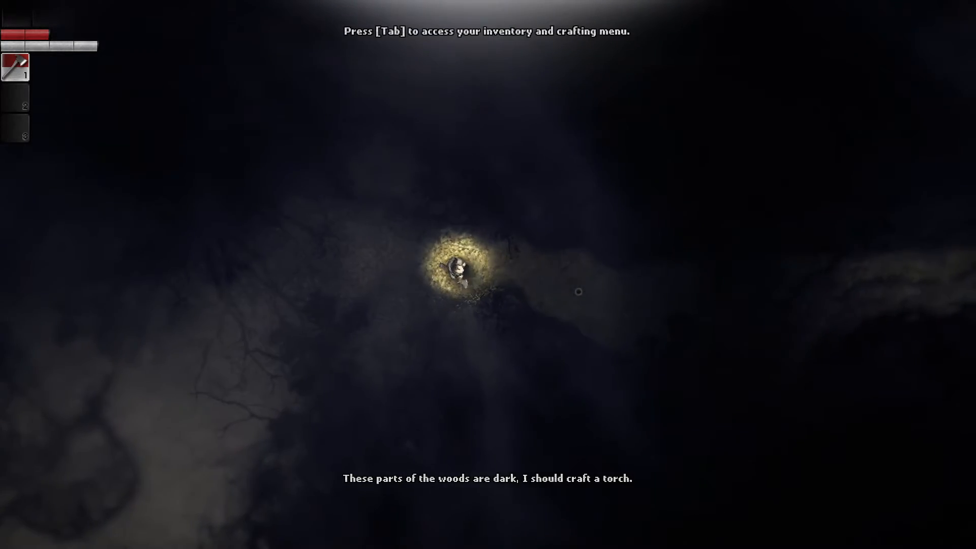
Craft a torch from the gathered materials in the inventory crafting grid.
key(Tab)
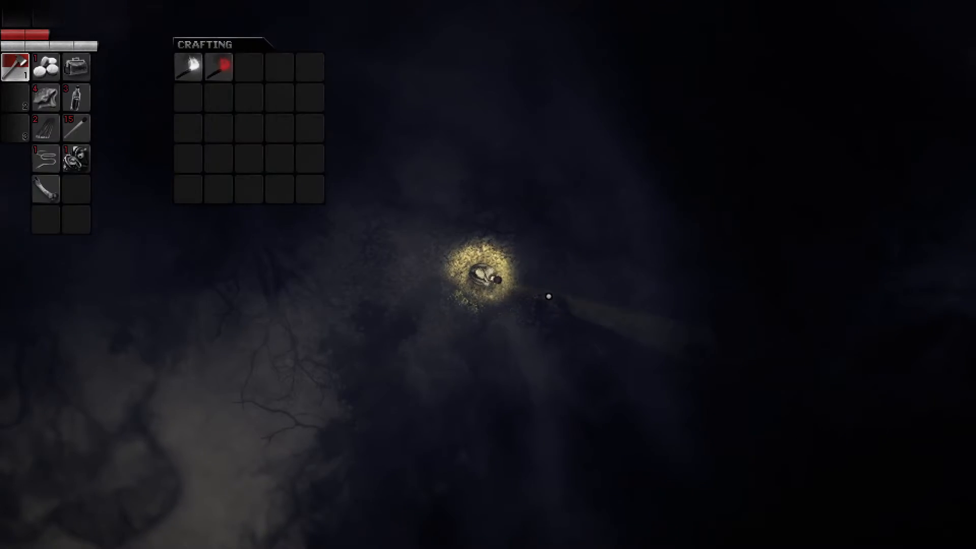
mouse_move(189, 65)
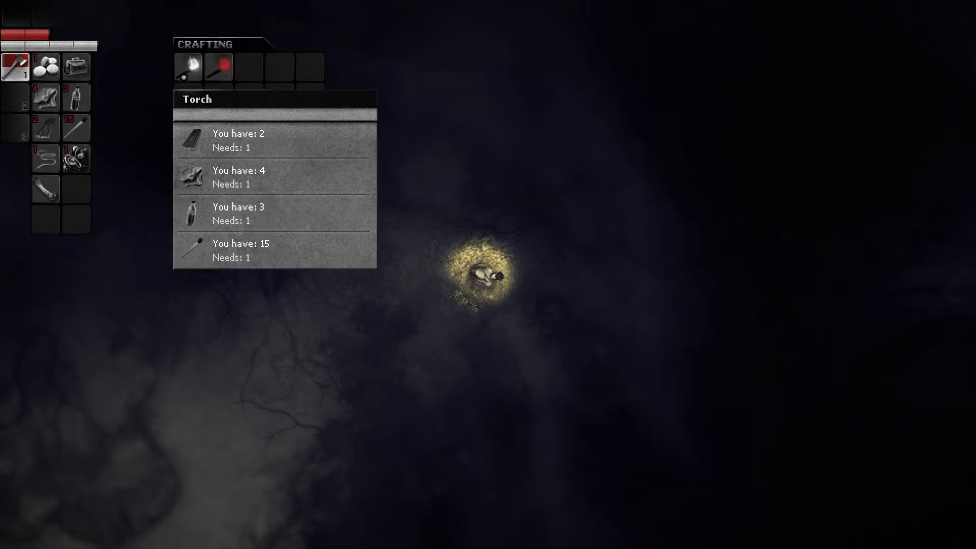
click(189, 66)
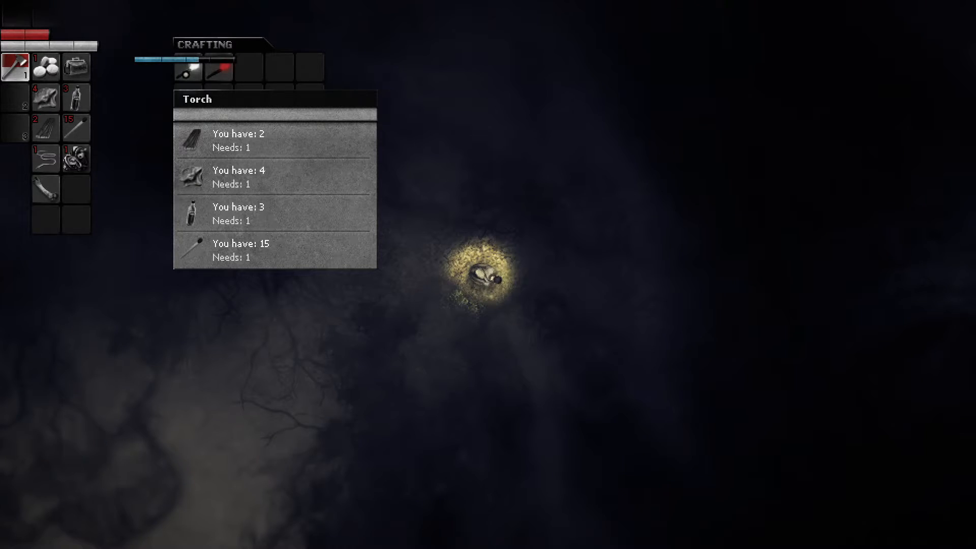
click(190, 67)
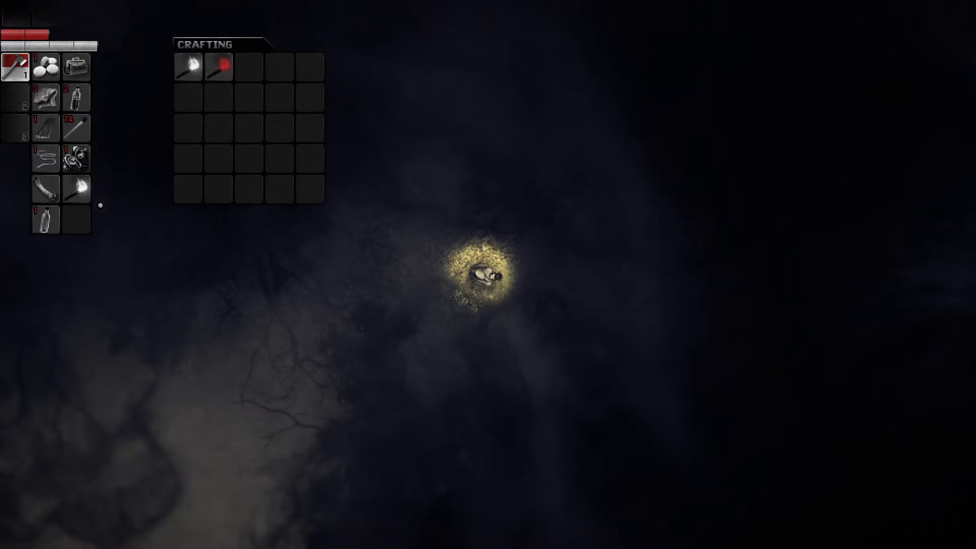
mouse_move(77, 188)
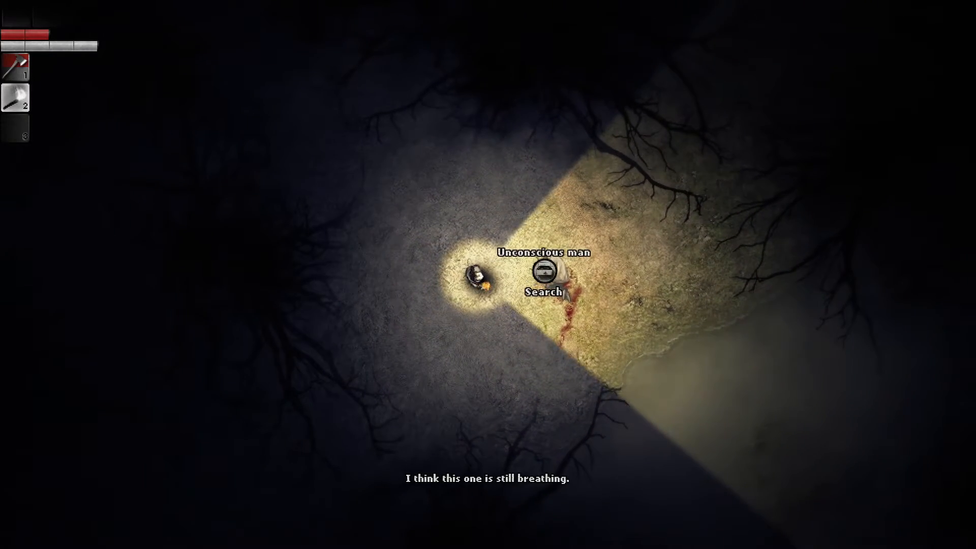
Search the unconscious man and examine the big metal key tagged 21.
click(542, 276)
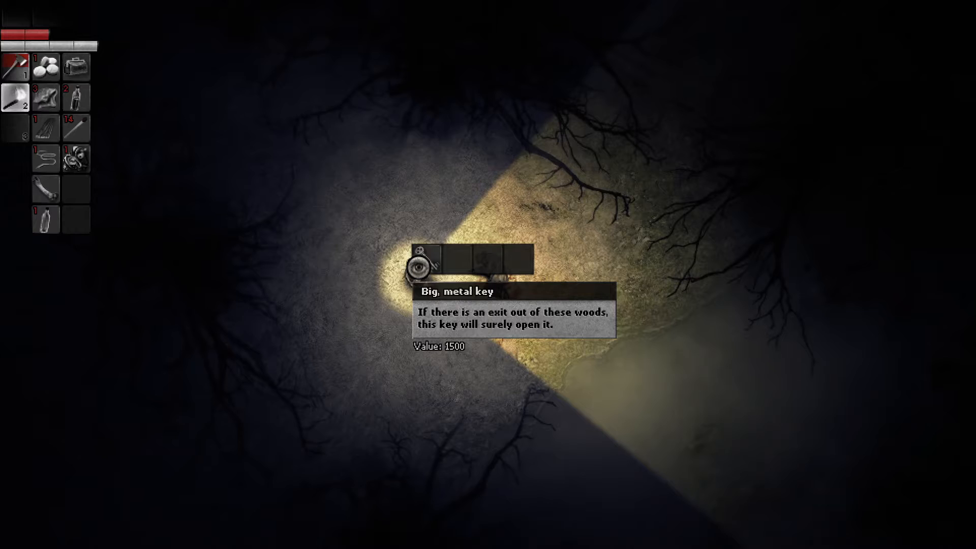
click(420, 262)
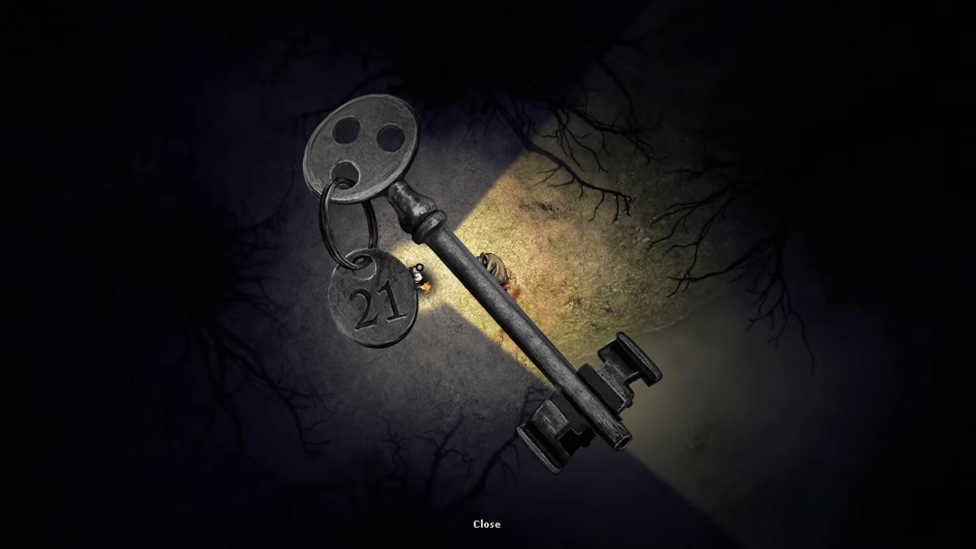
Close the close-up of key 21 and return to the woods.
click(488, 523)
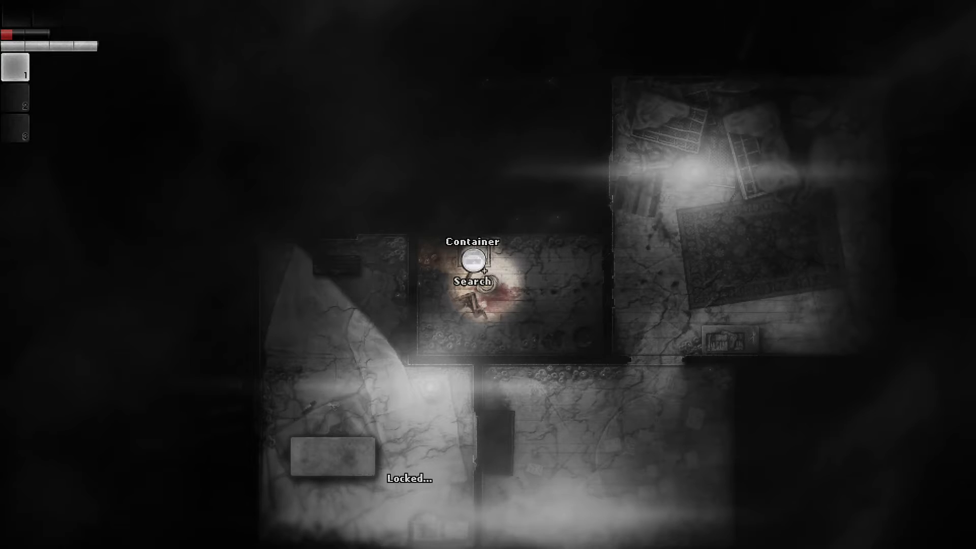
Craft a lockpick from the Crafting panel recipe.
click(475, 261)
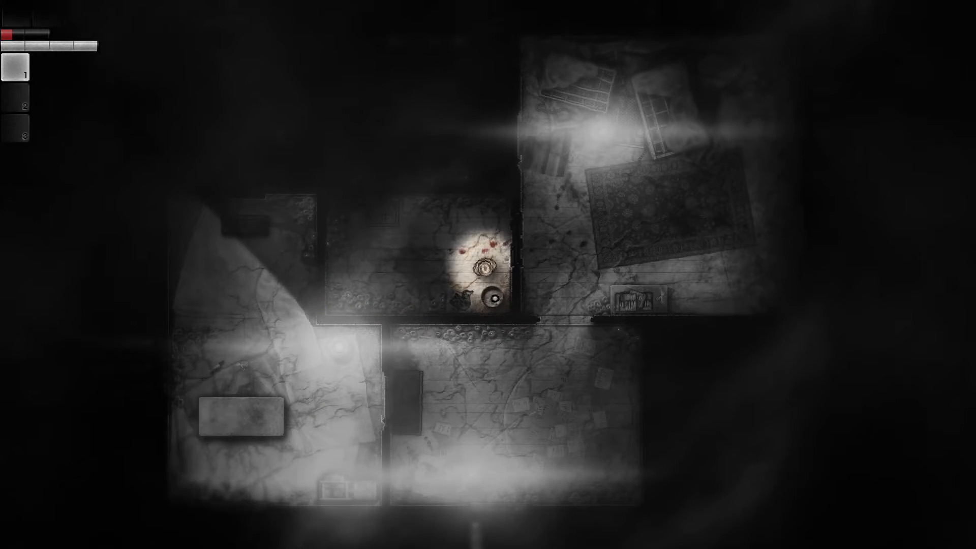
click(496, 283)
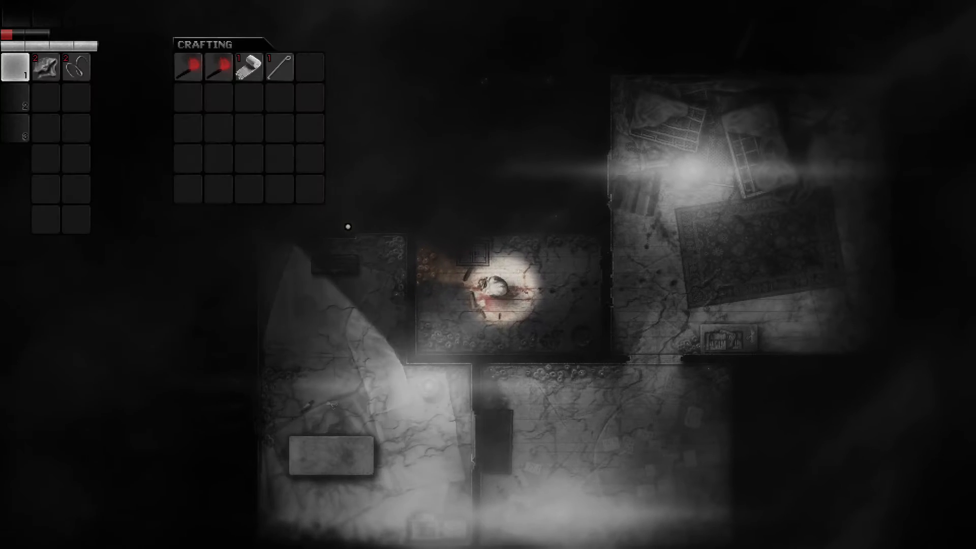
mouse_move(280, 67)
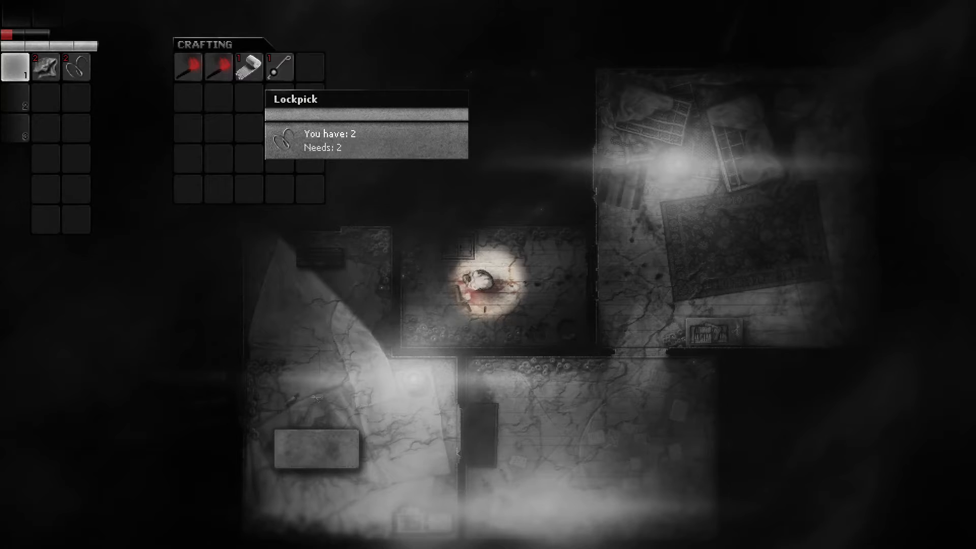
click(280, 67)
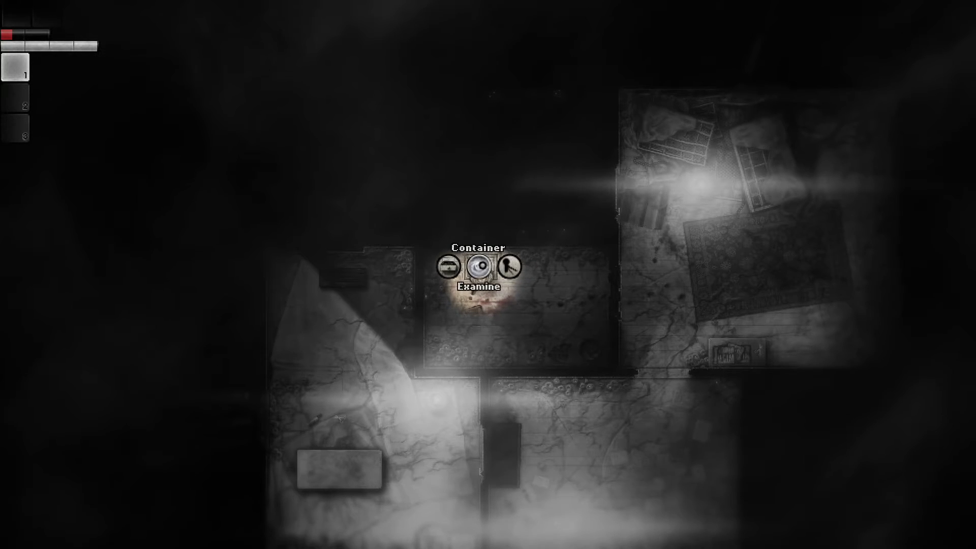
Unlock the container with the lockpick and take the flashlight into inventory.
click(508, 267)
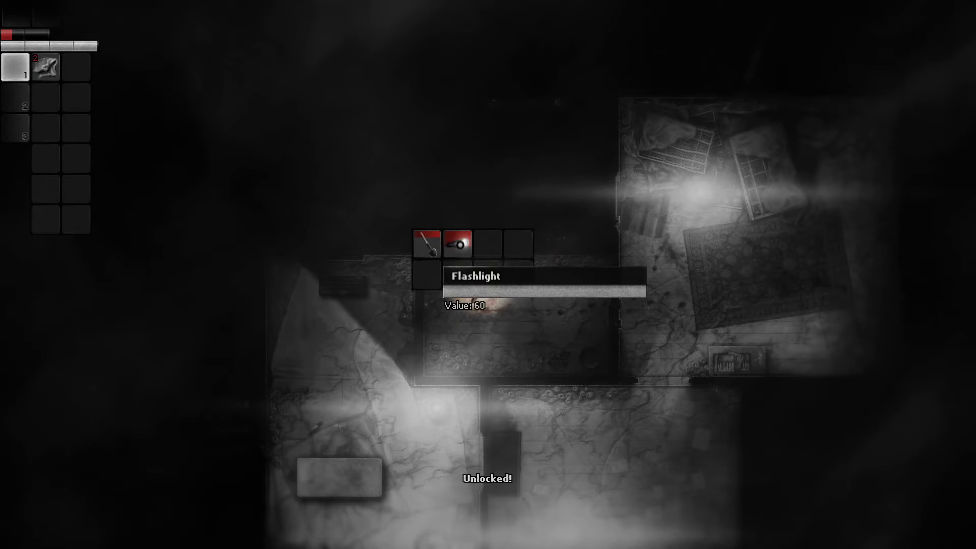
click(459, 242)
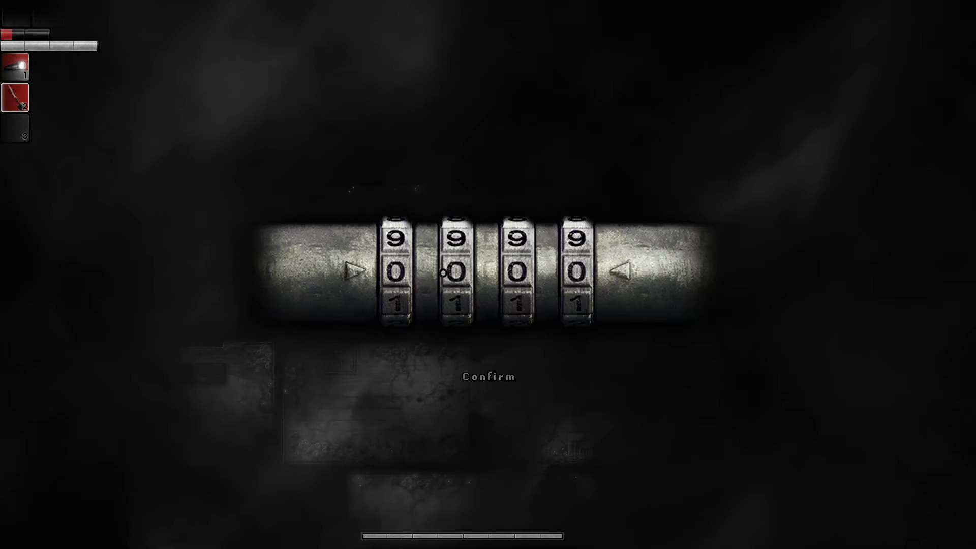
Rotate dials on the four-digit combination lock toward 9.
click(487, 376)
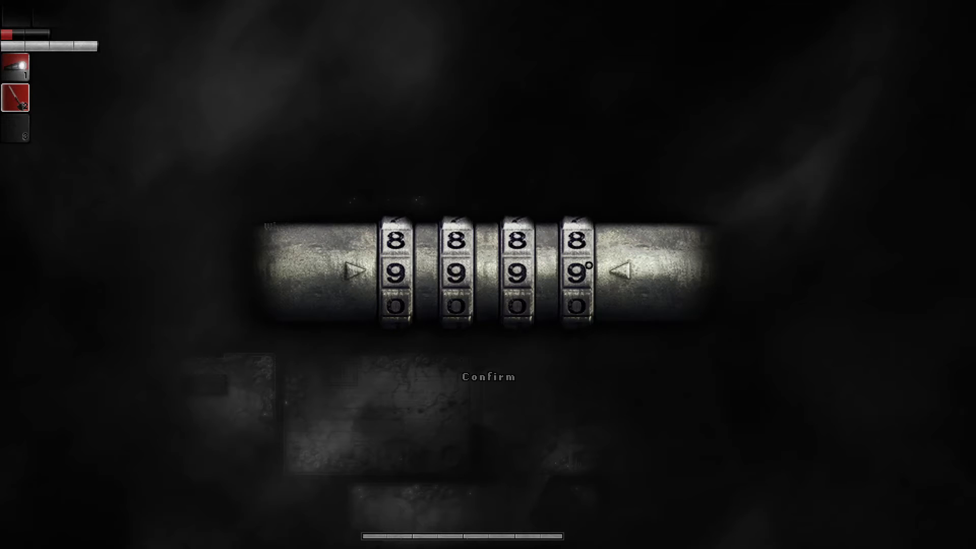
click(486, 377)
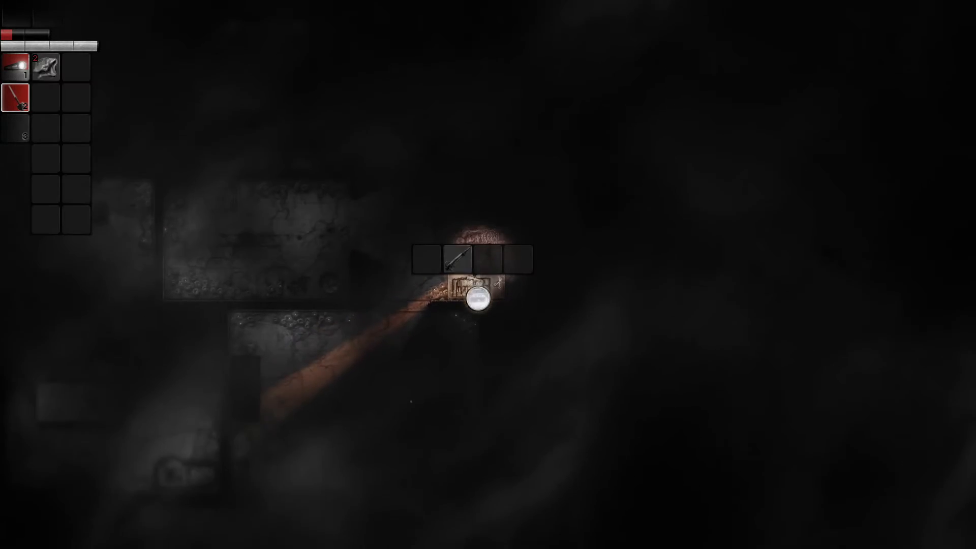
Take the syringe from the container, then turn one lock dial before leaving it.
click(486, 302)
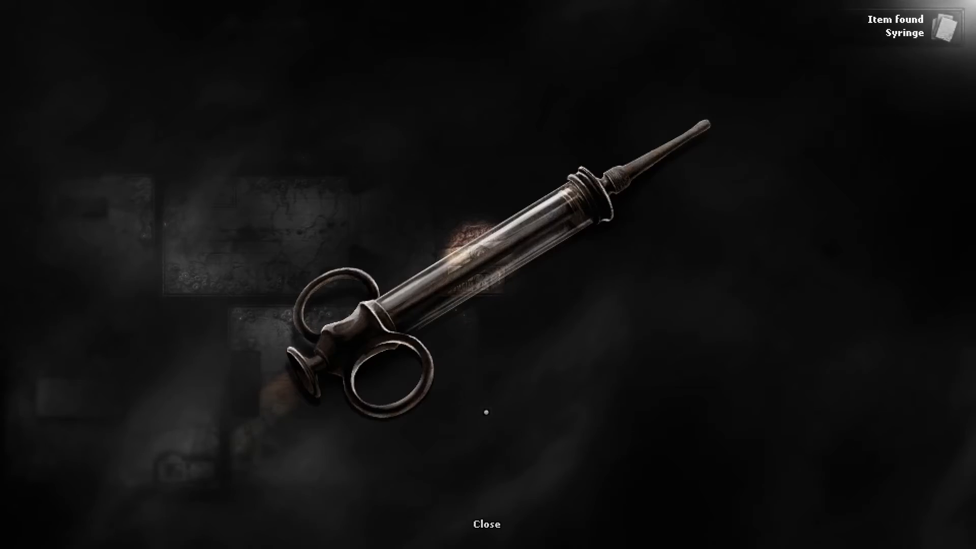
click(486, 522)
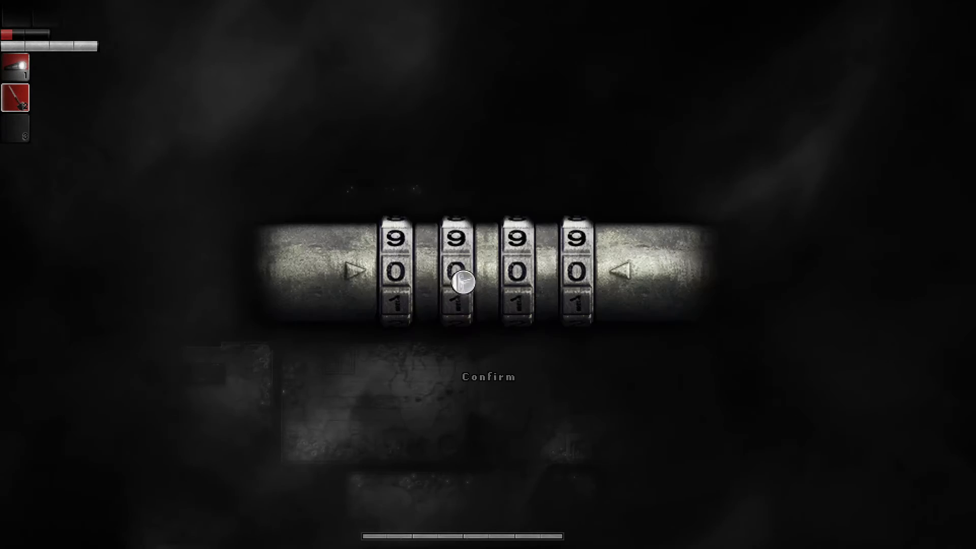
click(487, 376)
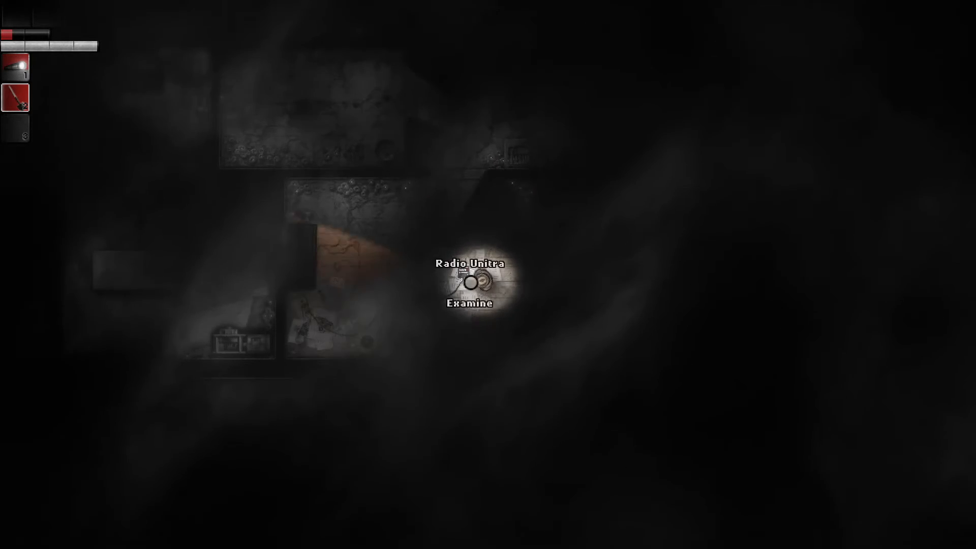
click(470, 286)
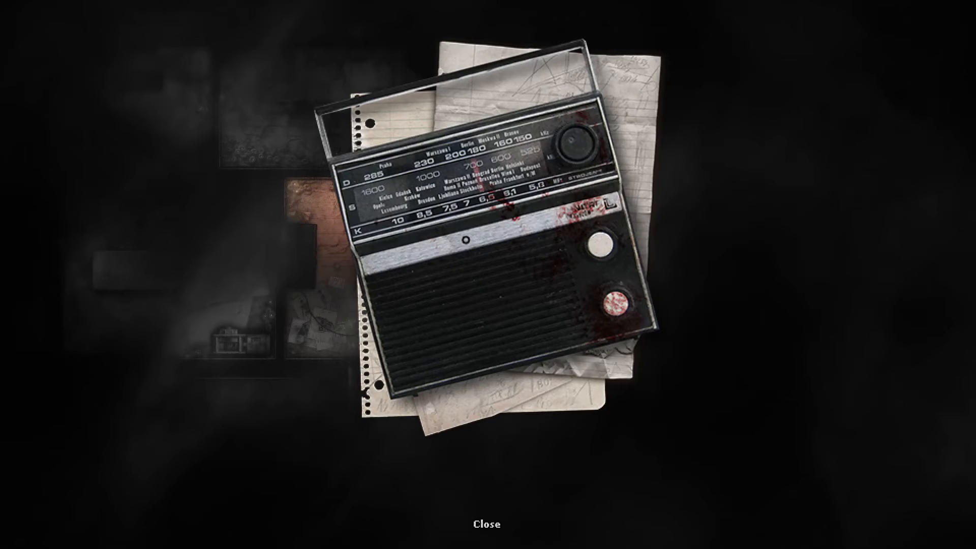
click(486, 521)
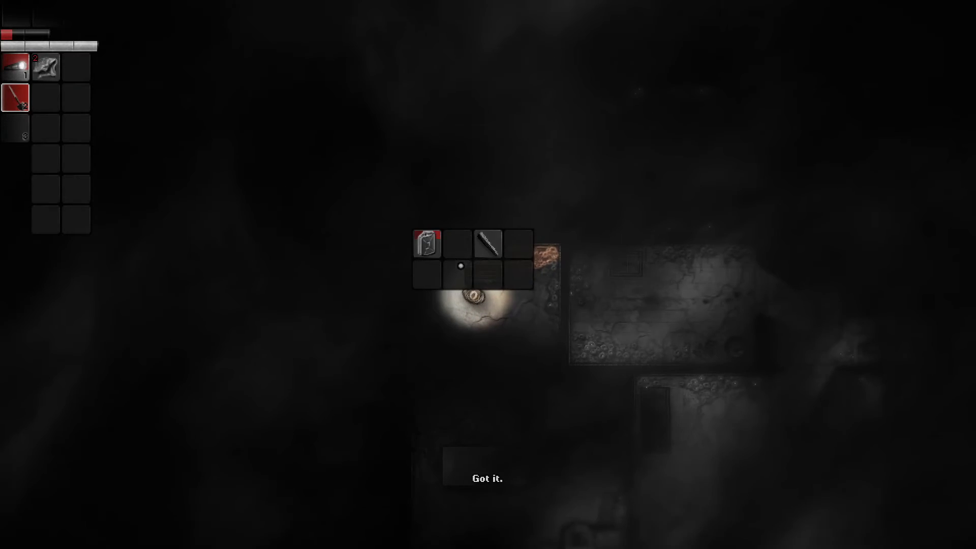
Take the gasoline tank, examine the corpse, and switch on the generator.
click(427, 244)
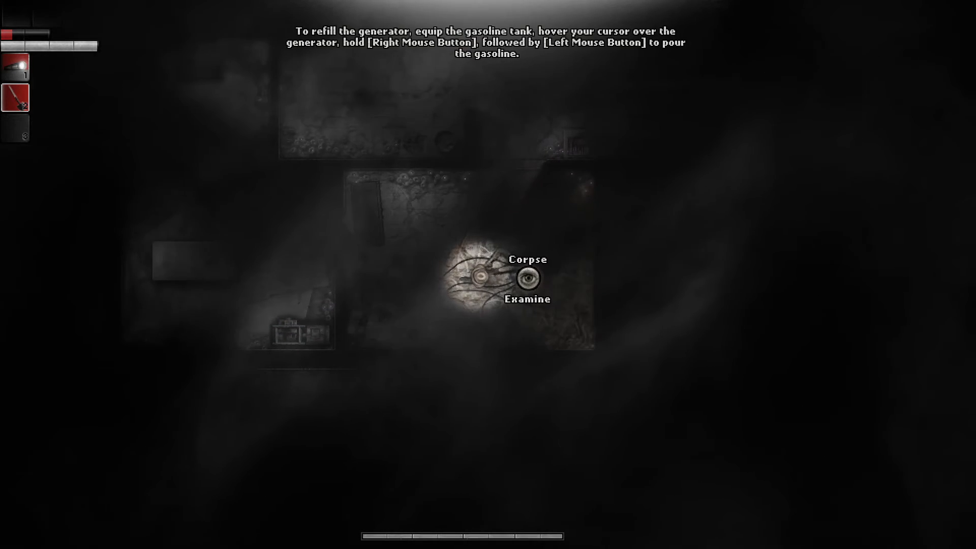
click(527, 276)
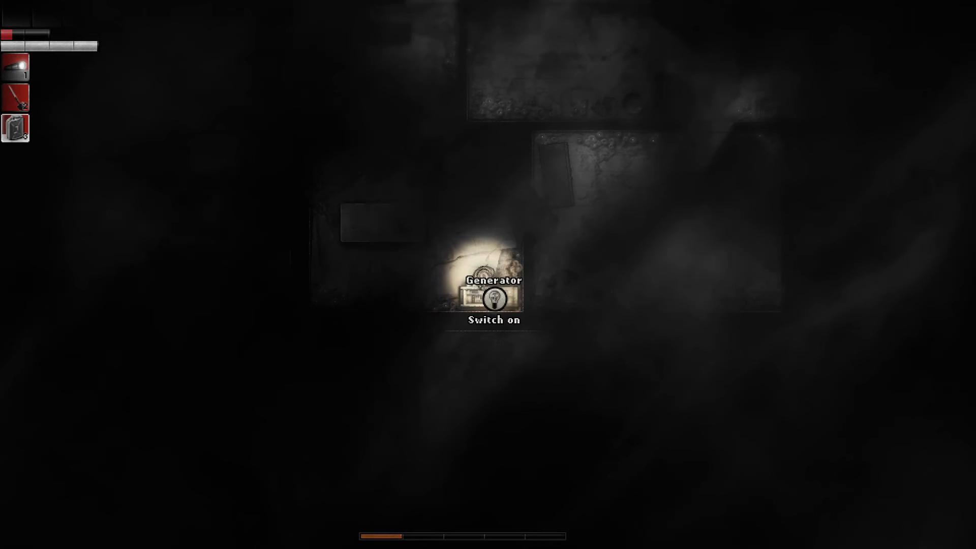
click(494, 302)
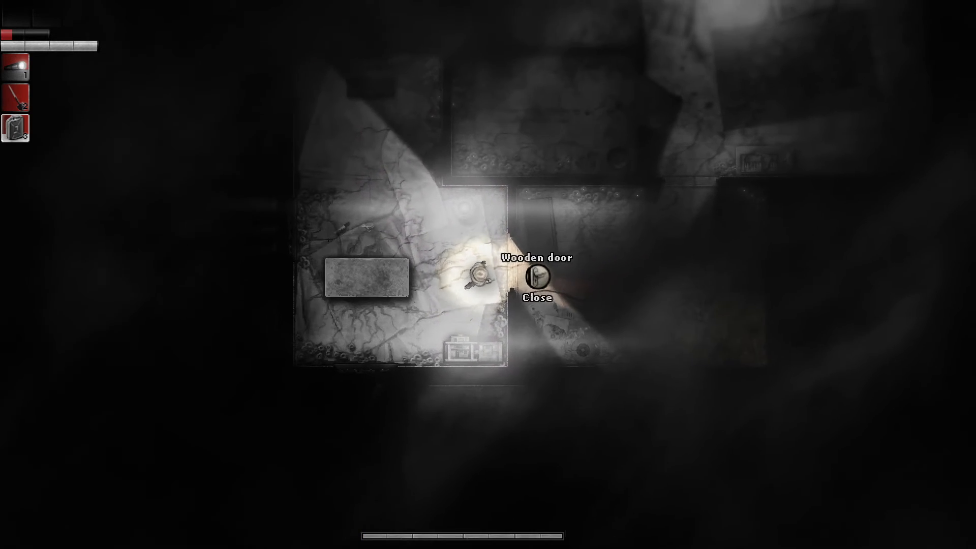
Examine the hallway corpse and move on into the blood-stained room.
click(539, 275)
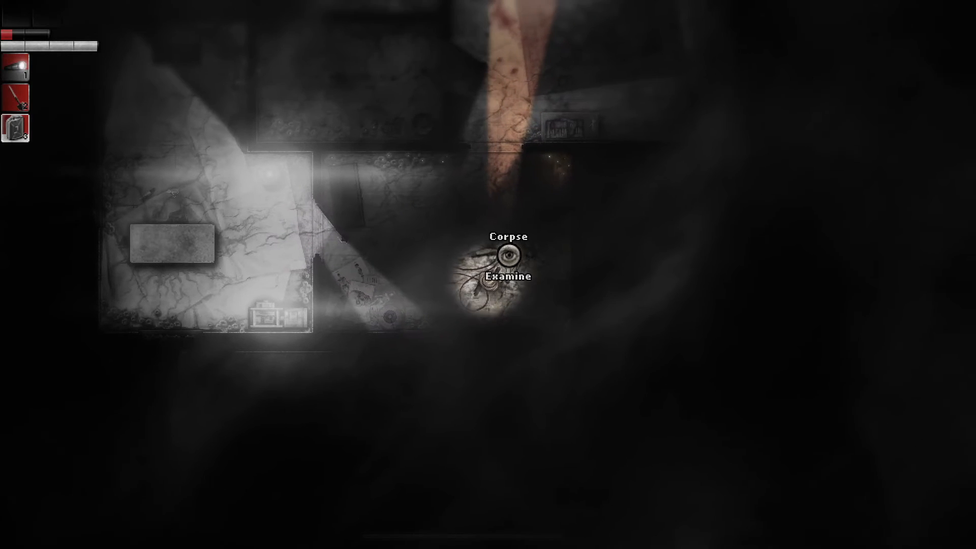
click(506, 256)
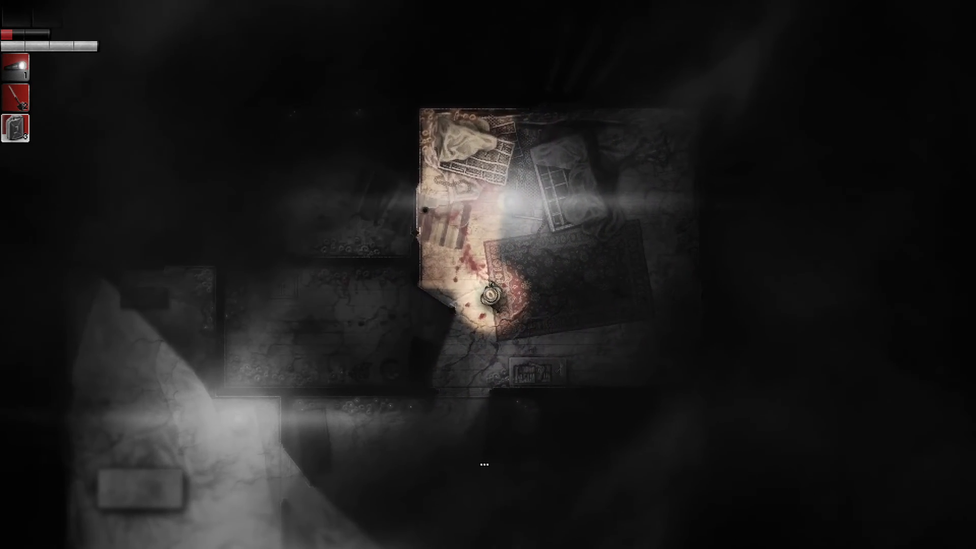
Enter the code 4-8-9-2 on the combination lock to unlock the door.
click(489, 298)
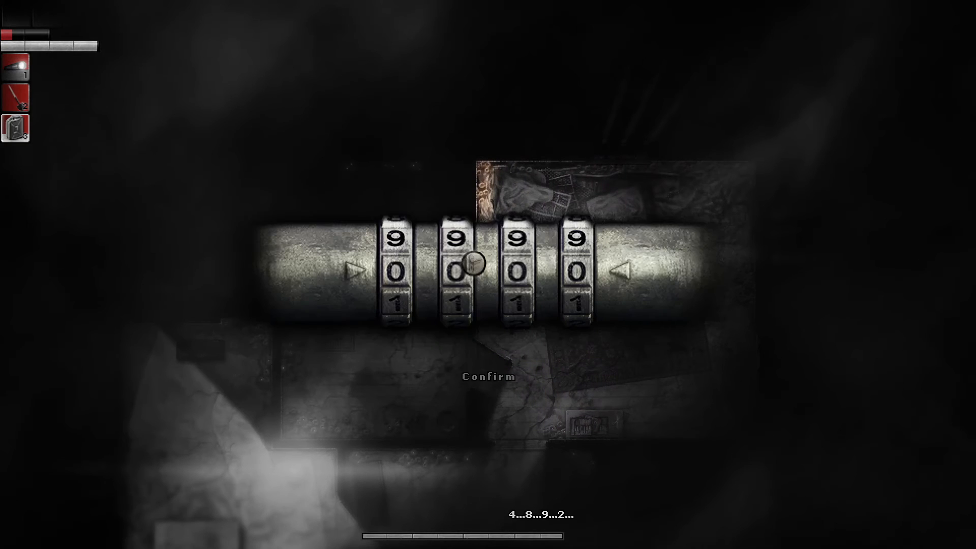
click(488, 376)
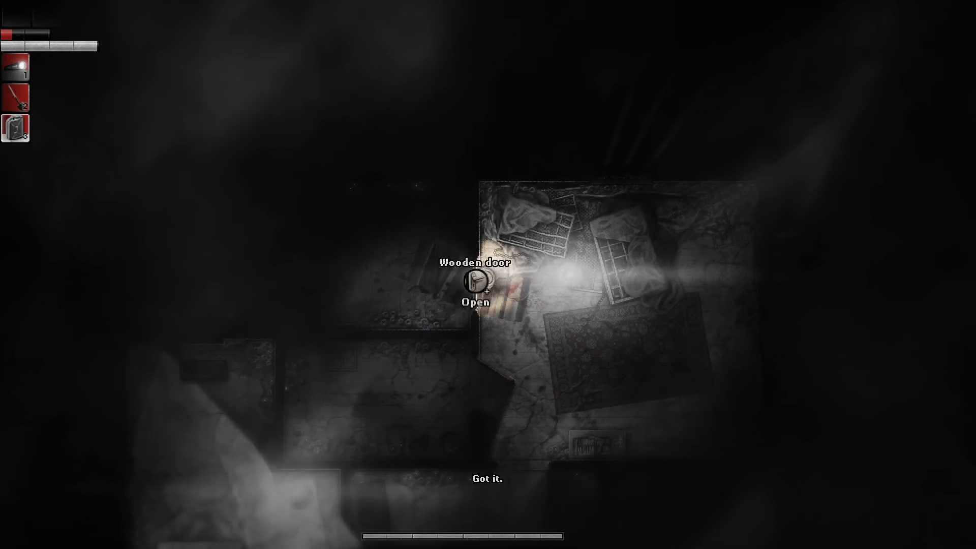
Open the unlocked wooden door and head back toward the corpse in the hallway.
click(476, 283)
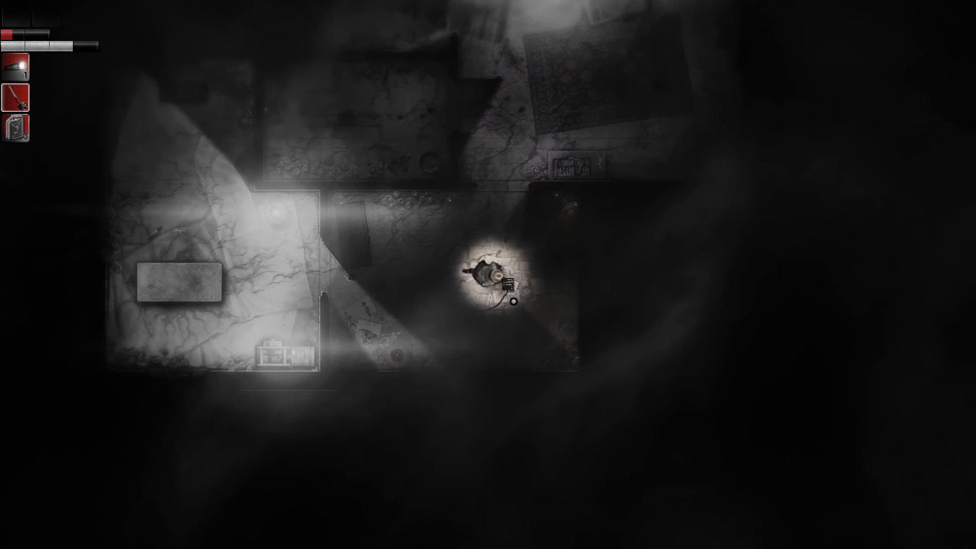
Examine the corpse's bloodstained radio and notes, then dismiss the close-up.
click(492, 280)
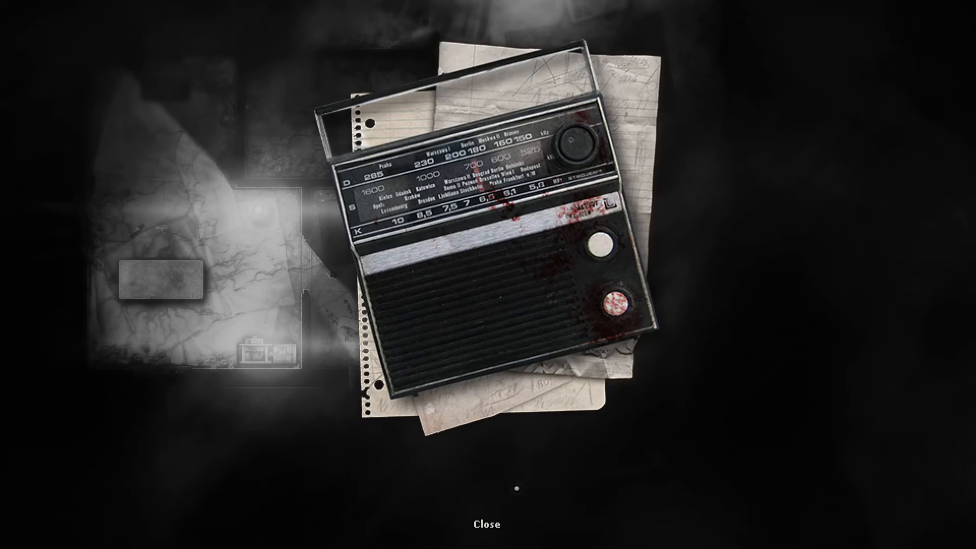
click(488, 522)
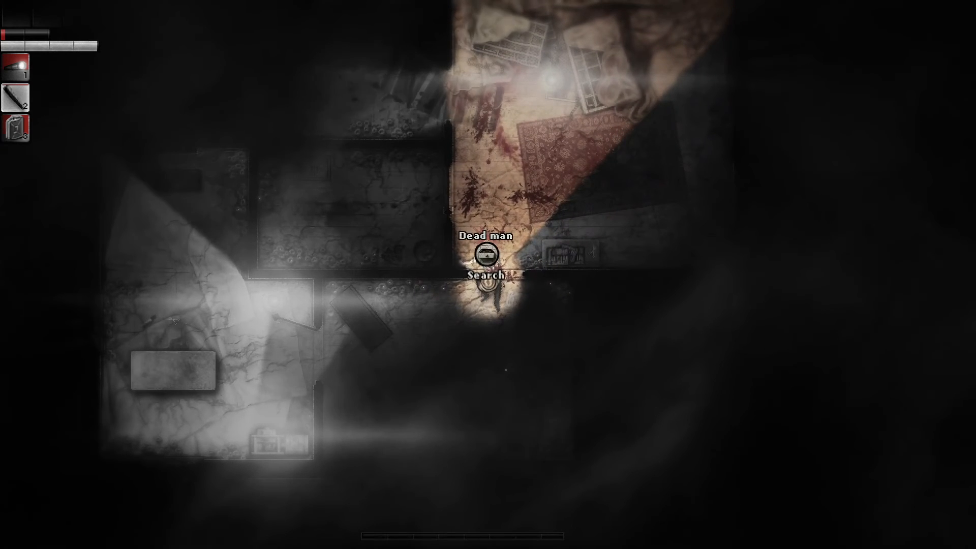
Search the dead man's body, take the plastic chick and close its view.
click(484, 256)
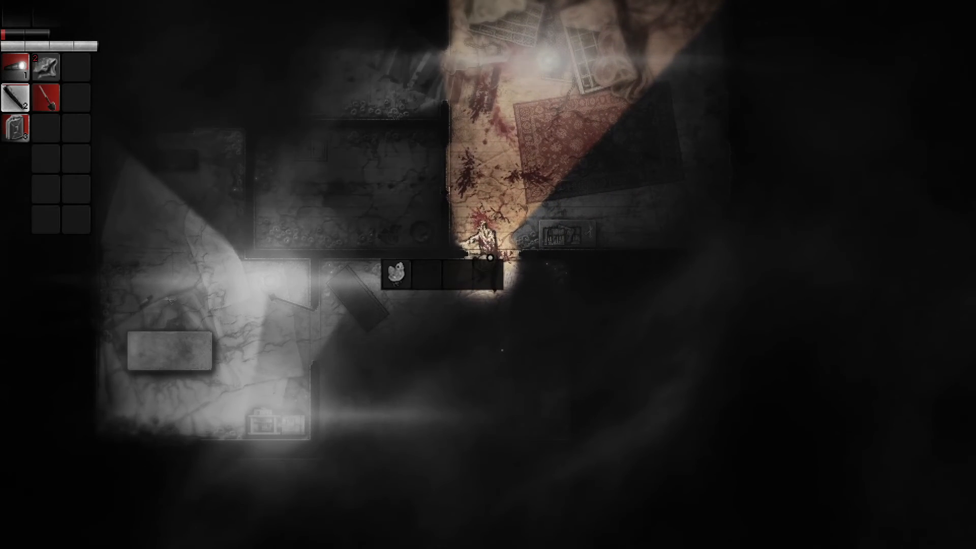
mouse_move(397, 273)
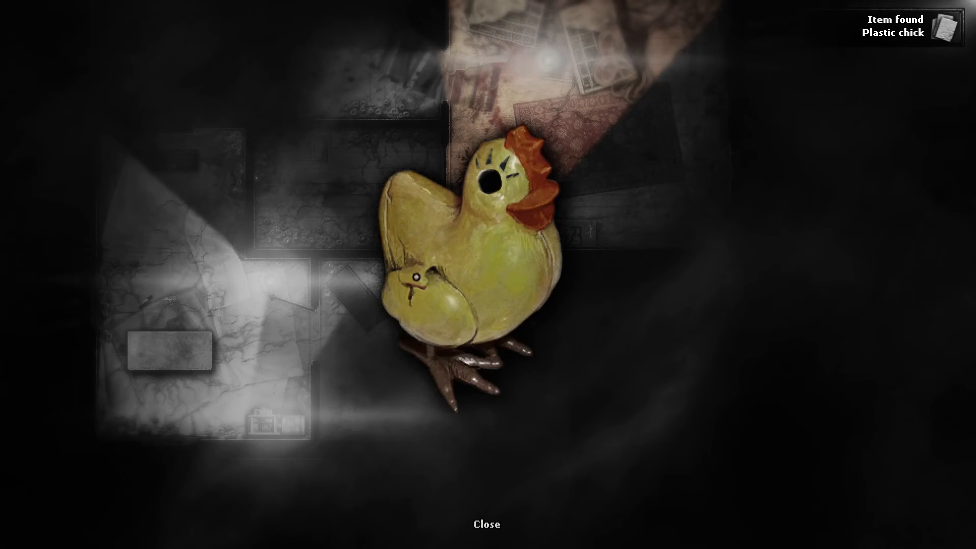
click(487, 522)
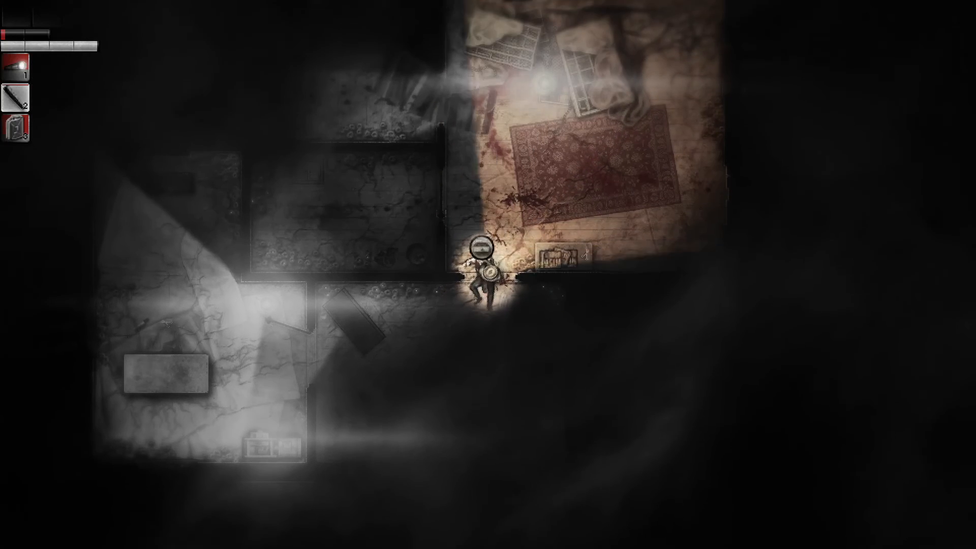